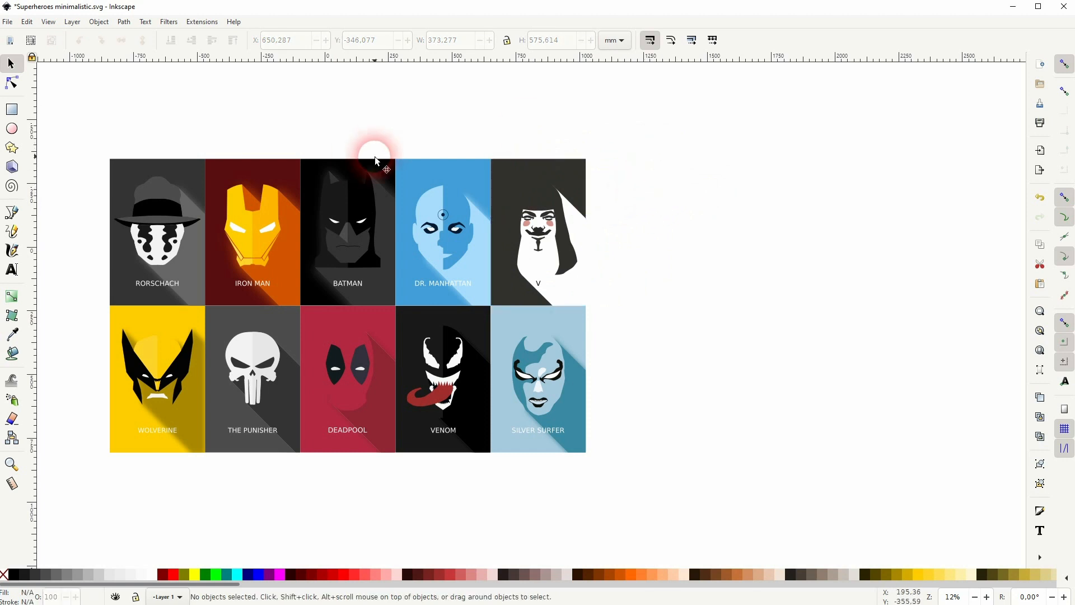
Place the V mask reference photo on the canvas and set a vertical guide through the face centreline.
{"action": "left_click", "coordinate": [252, 231]}
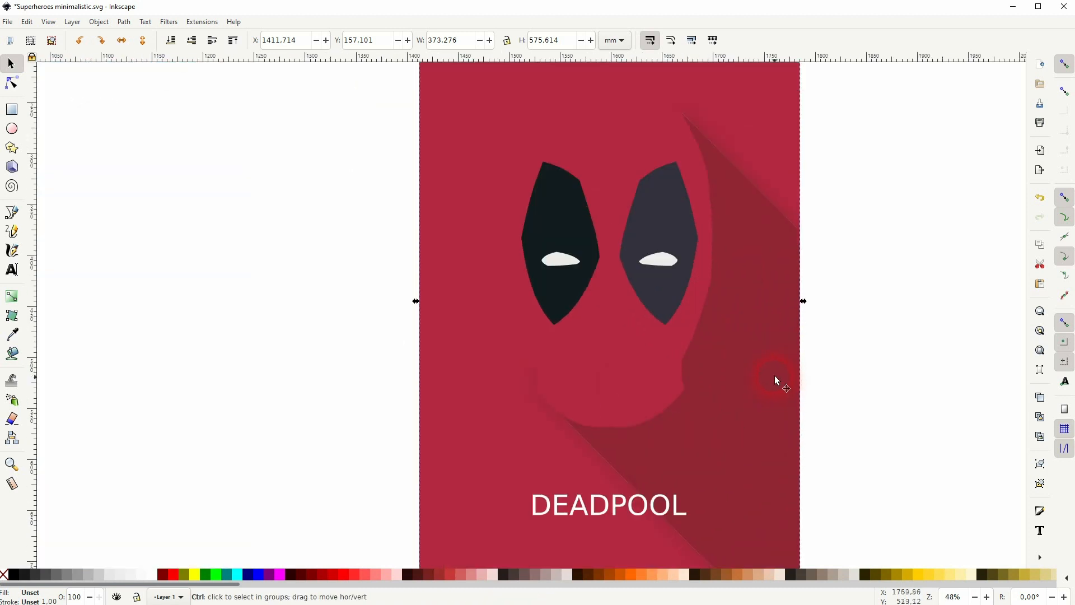
{"action": "scroll", "scroll_direction": "down", "scroll_amount": 3}
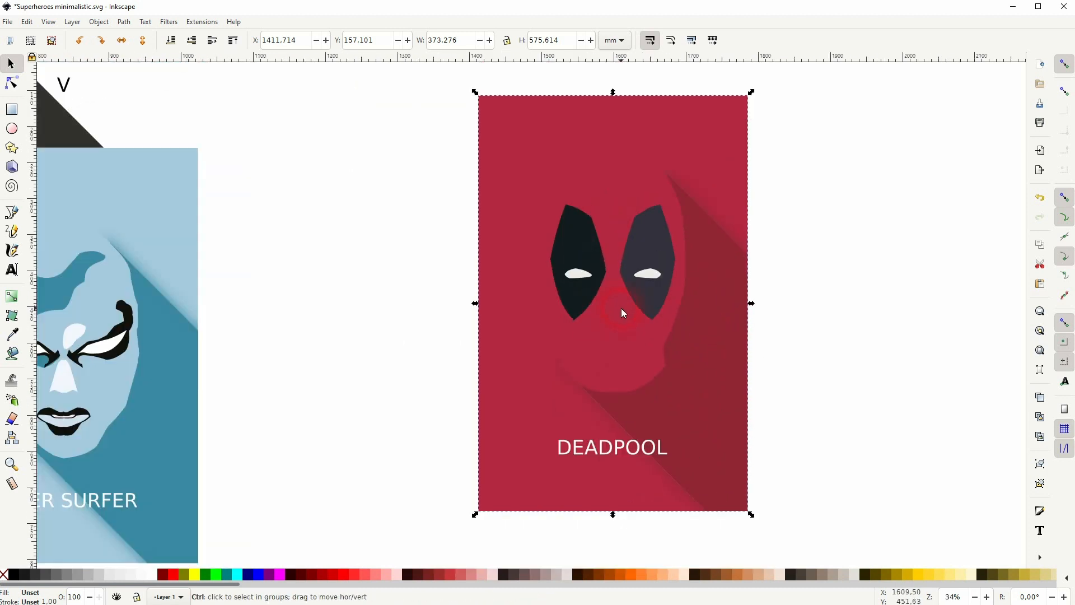
{"action": "mouse_move", "coordinate": [677, 295]}
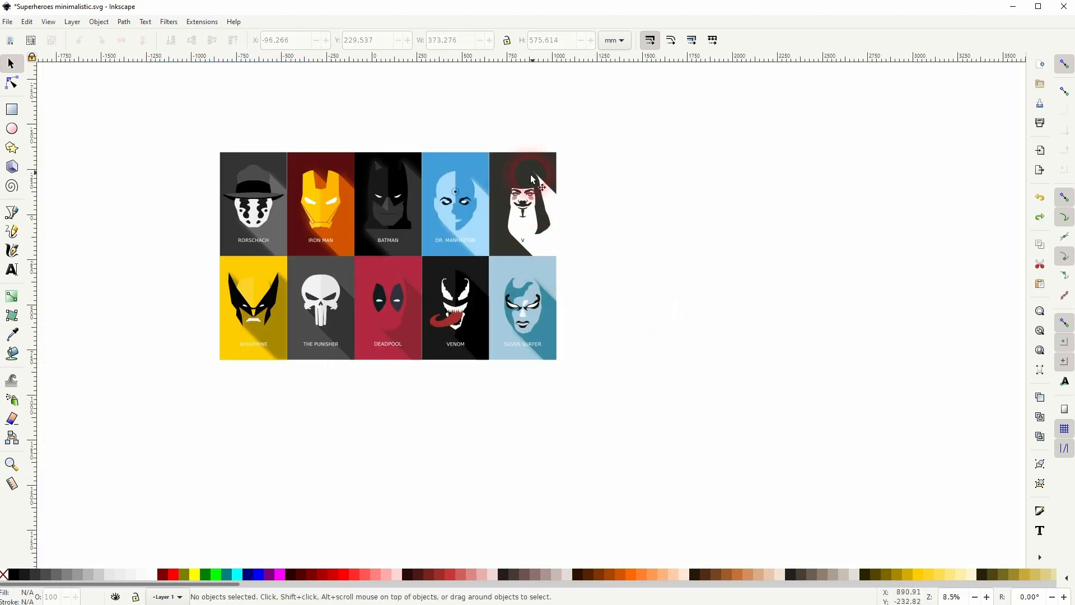
{"action": "mouse_move", "coordinate": [442, 278]}
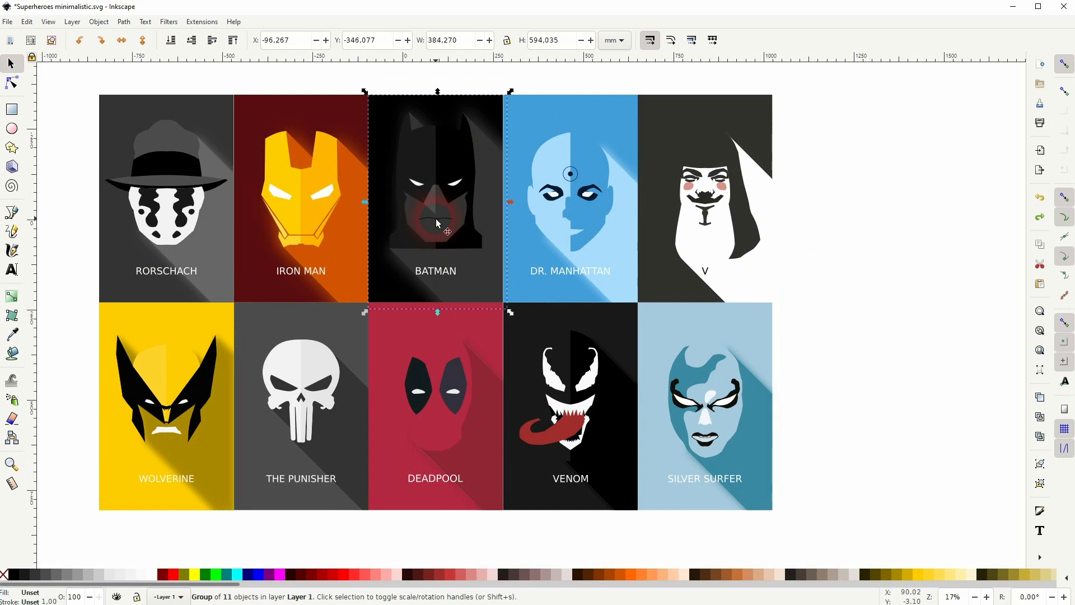
{"action": "mouse_move", "coordinate": [446, 221]}
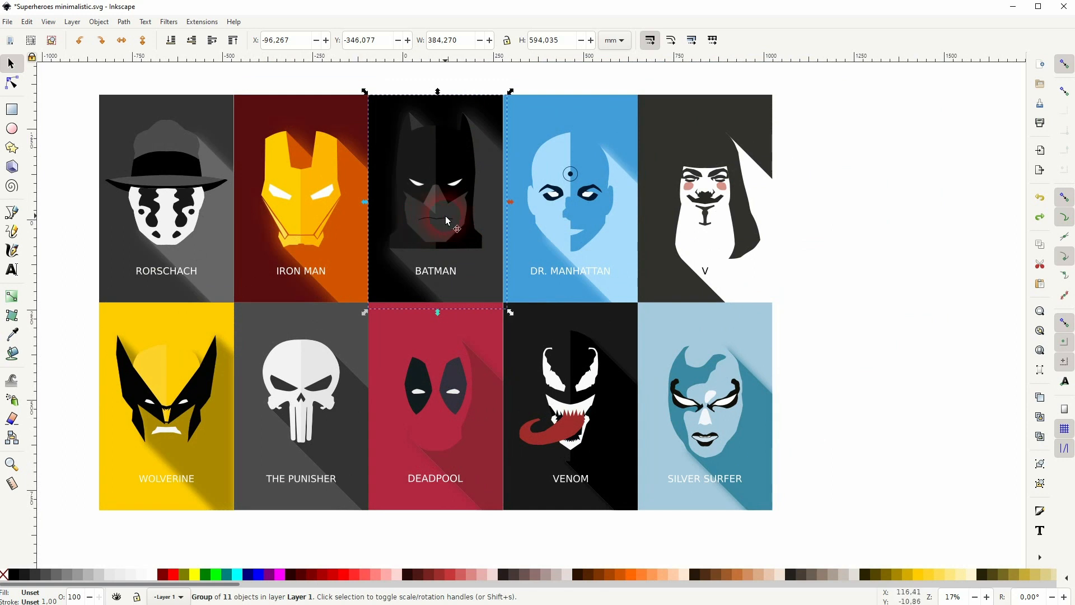
{"action": "left_click", "coordinate": [826, 218]}
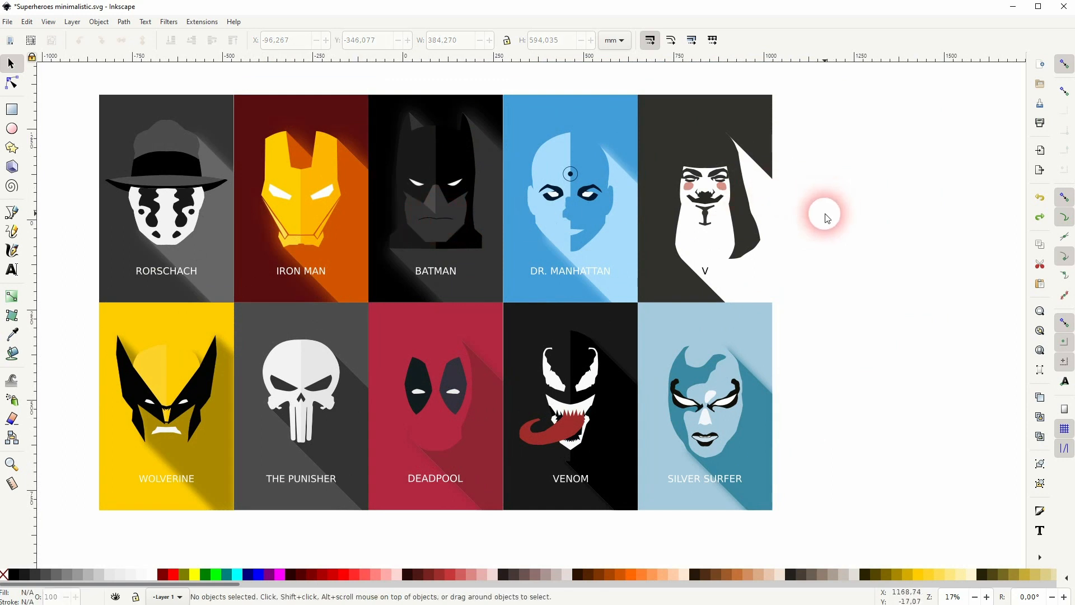
{"action": "scroll", "scroll_direction": "down", "scroll_amount": 3}
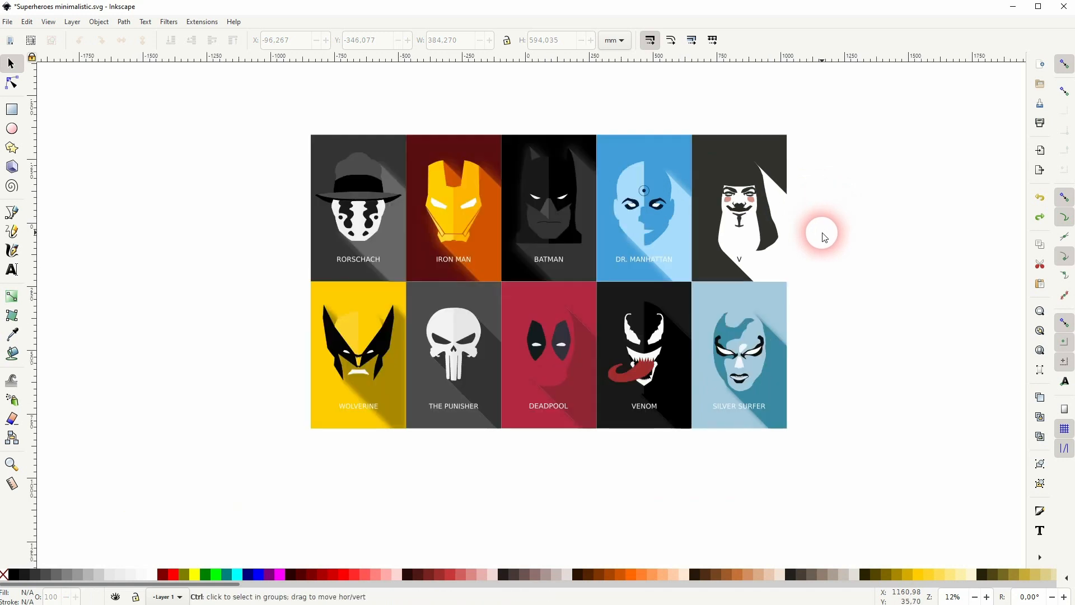
{"action": "scroll", "scroll_direction": "down", "scroll_amount": 3}
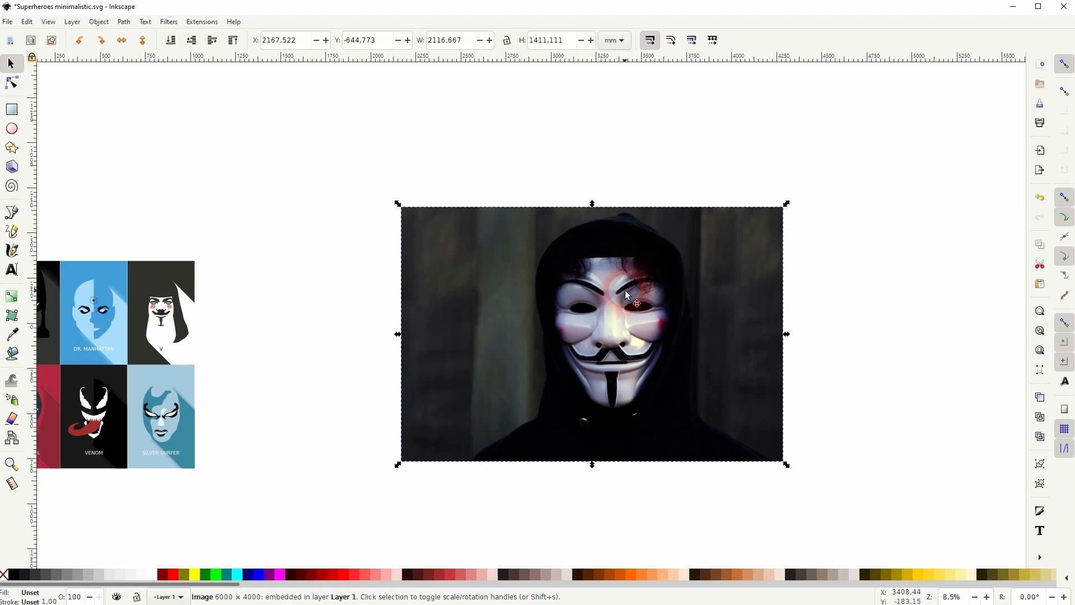
{"action": "mouse_move", "coordinate": [672, 258]}
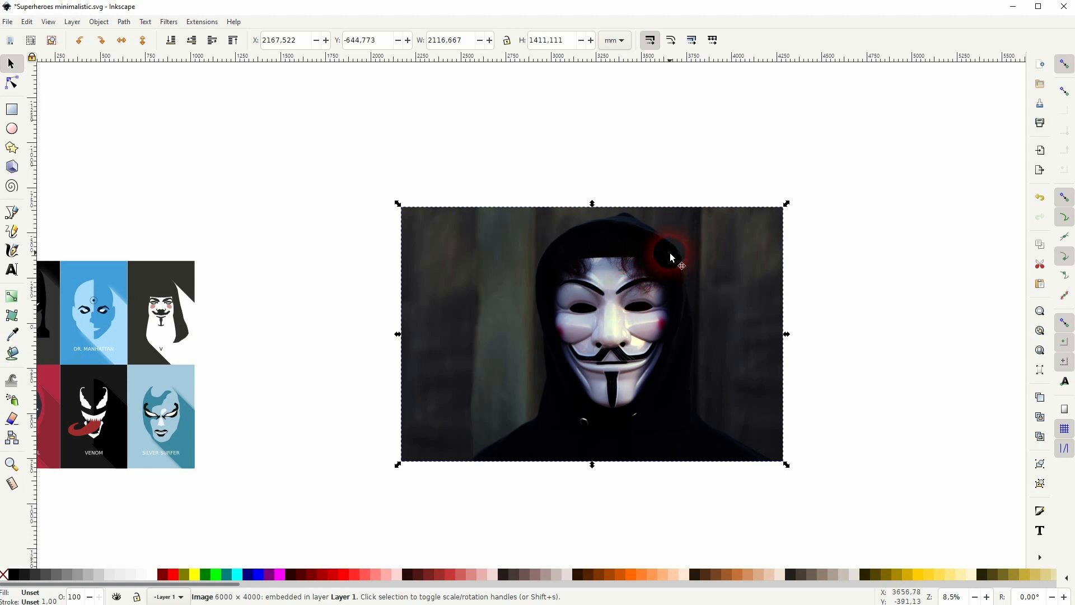
{"action": "mouse_move", "coordinate": [739, 242]}
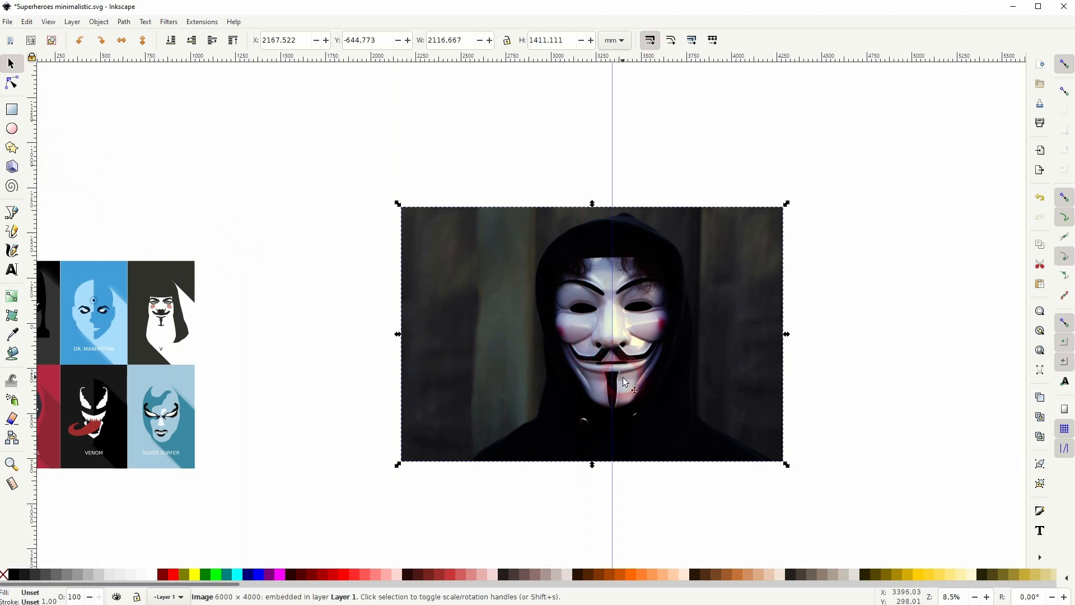
{"action": "scroll", "scroll_direction": "up", "scroll_amount": 3}
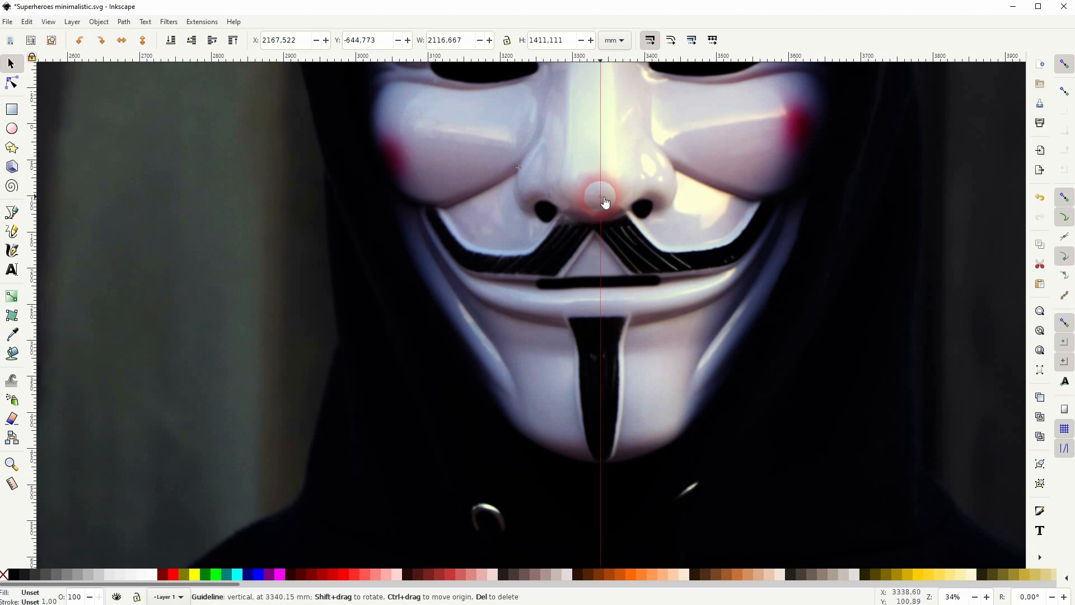
{"action": "mouse_move", "coordinate": [602, 202]}
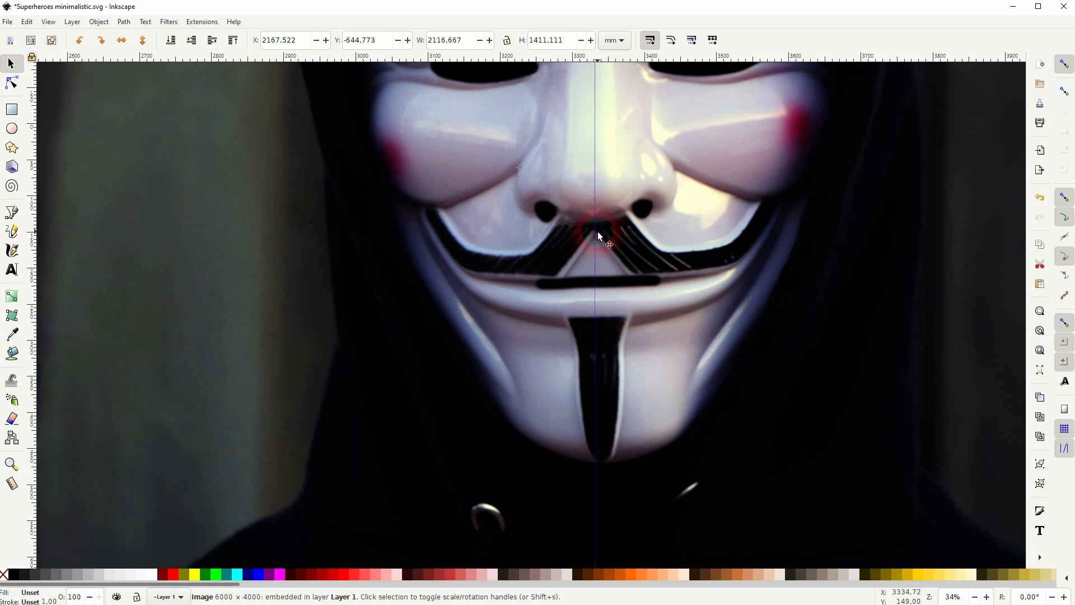
{"action": "scroll", "scroll_direction": "down", "scroll_amount": 3}
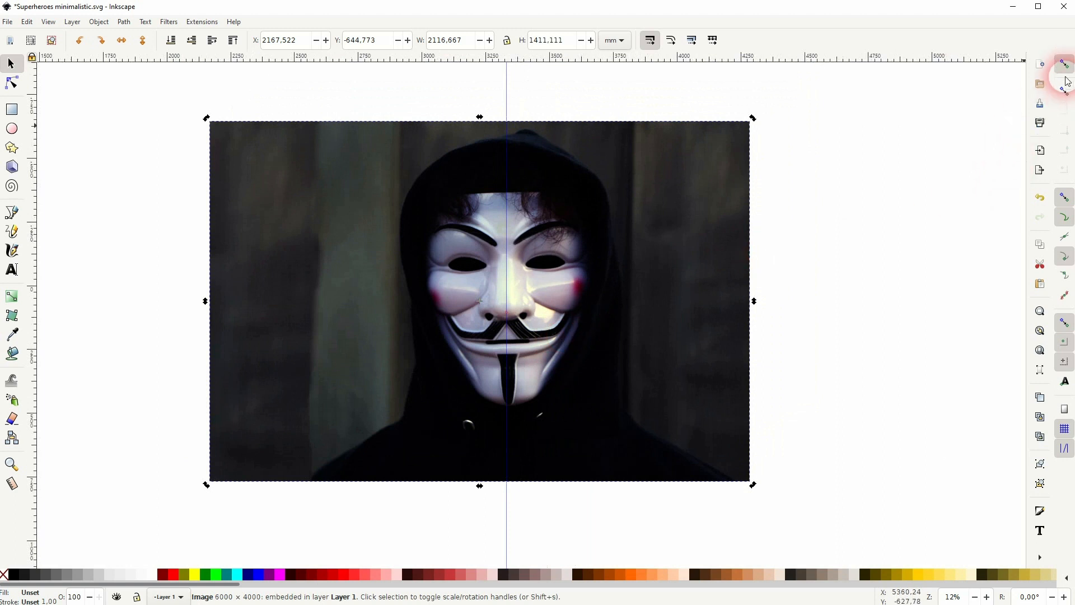
{"action": "mouse_move", "coordinate": [1040, 197]}
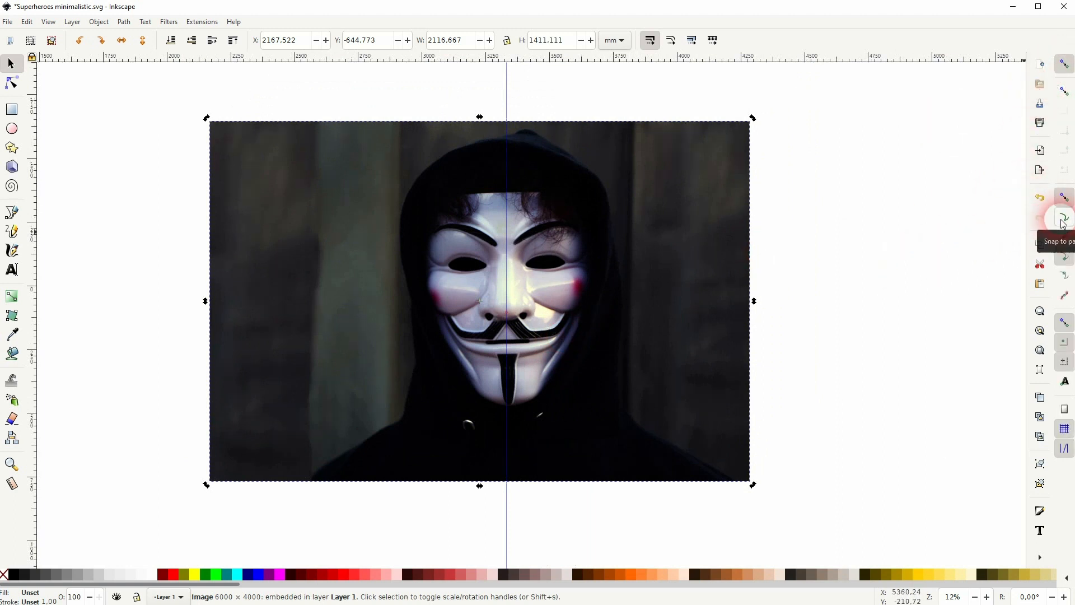
{"action": "mouse_move", "coordinate": [908, 225]}
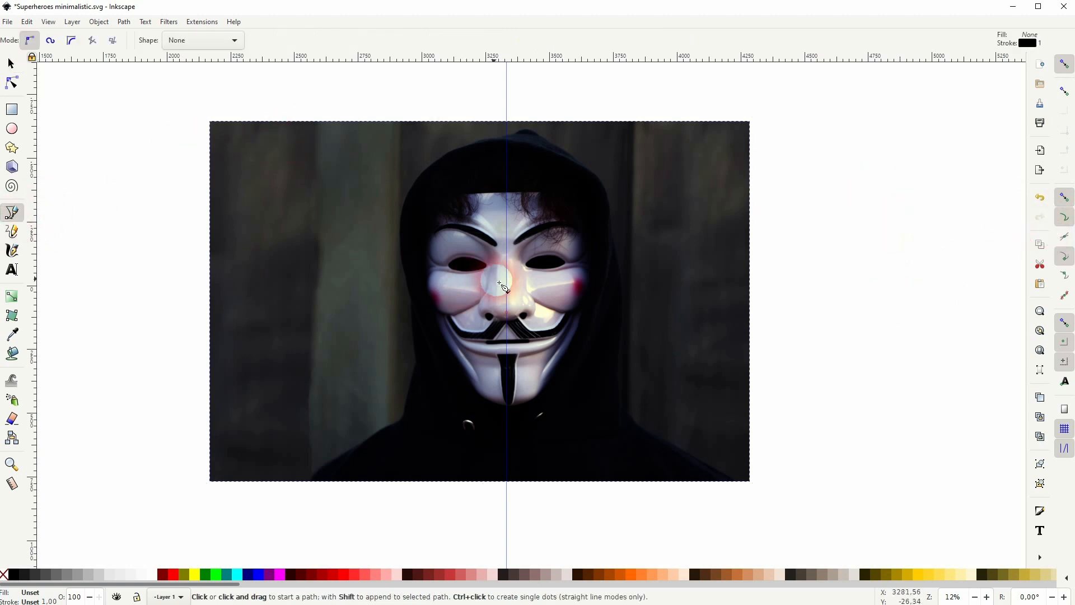
Trace the left half of the mask as a dark red closed shape ending on the centre guide.
{"action": "scroll", "scroll_direction": "up", "scroll_amount": 3}
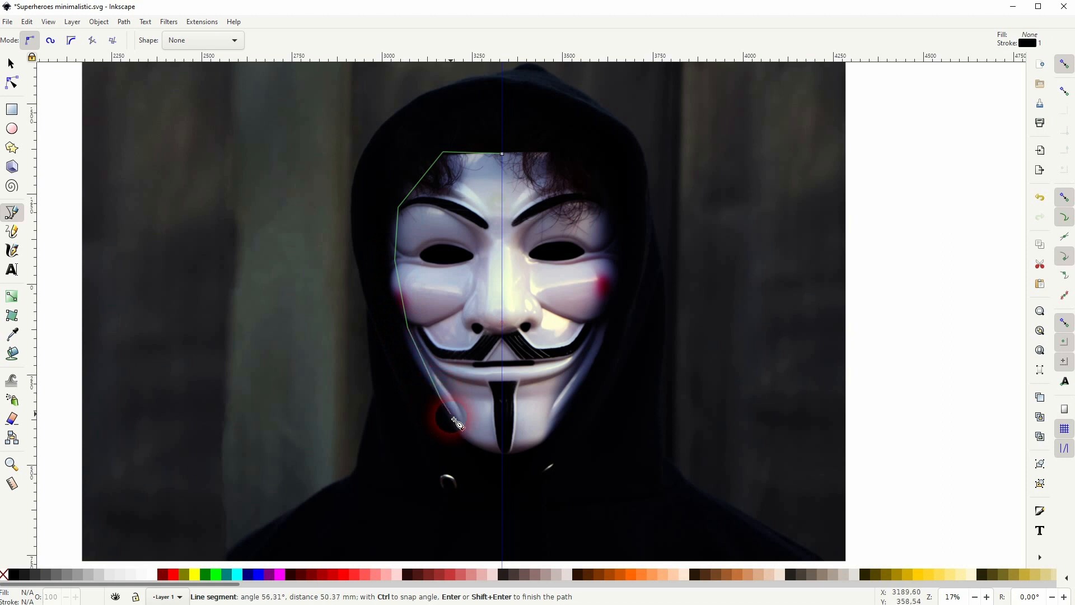
{"action": "left_click", "coordinate": [503, 427]}
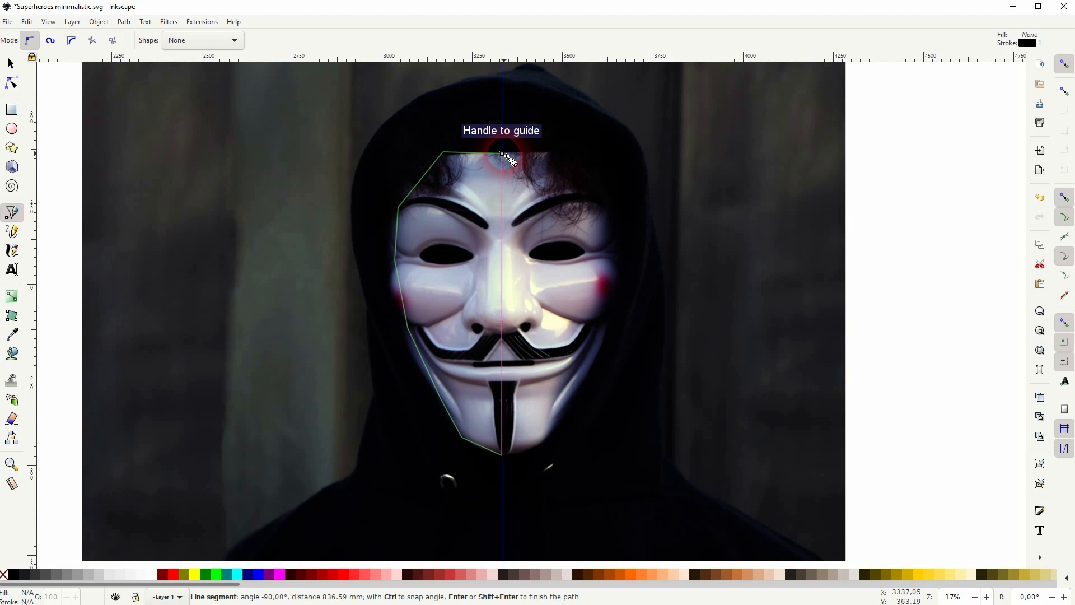
{"action": "left_click", "coordinate": [508, 155]}
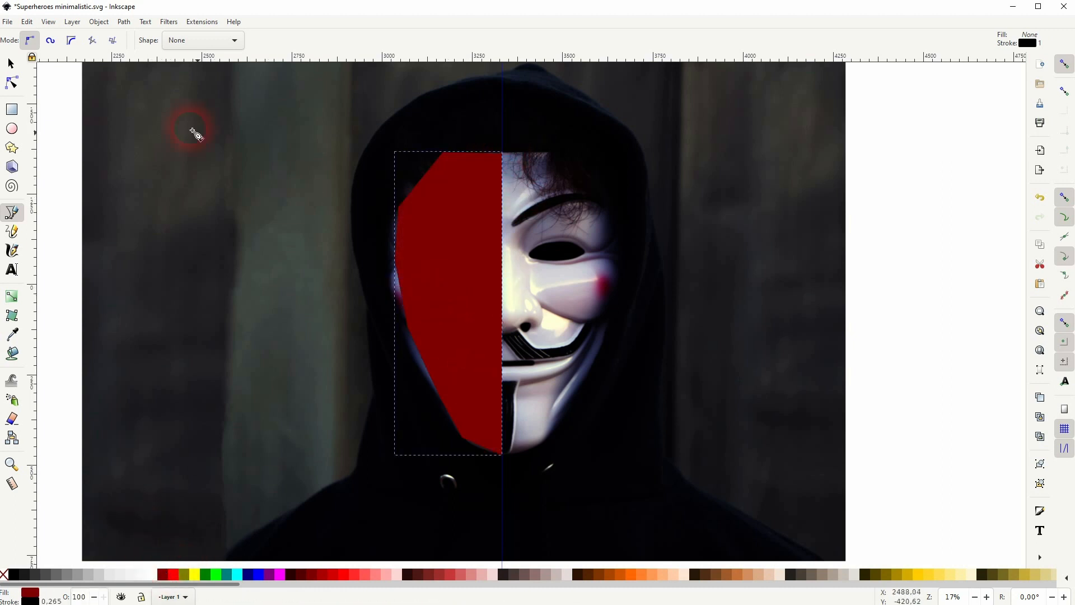
{"action": "left_click", "coordinate": [11, 82]}
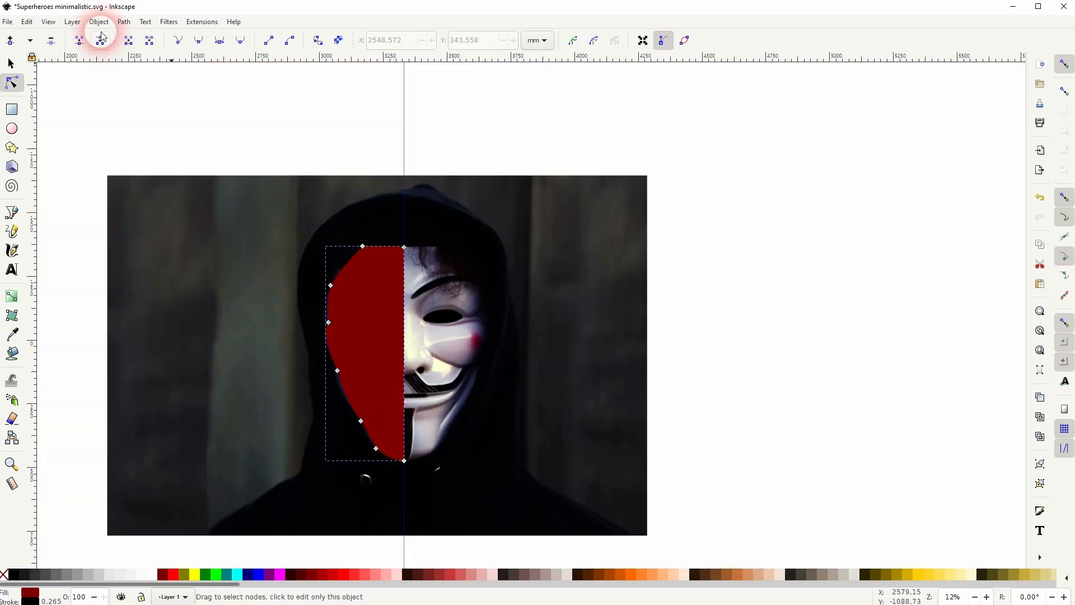
Bring up Fill and Stroke and lower the half-mask's opacity so the photo shows through.
{"action": "left_click", "coordinate": [99, 21]}
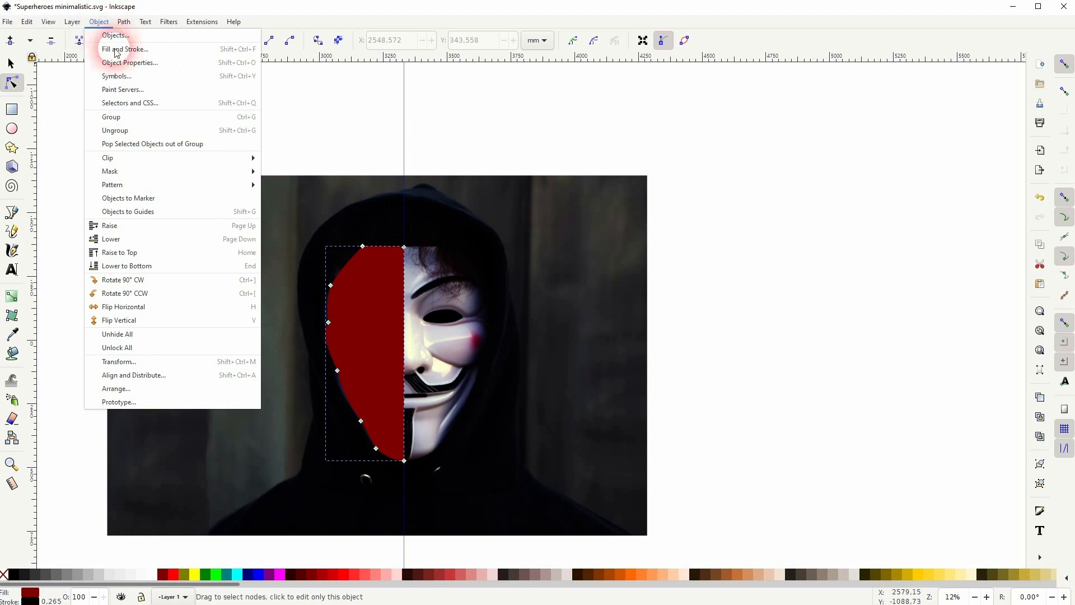
{"action": "left_click", "coordinate": [125, 48]}
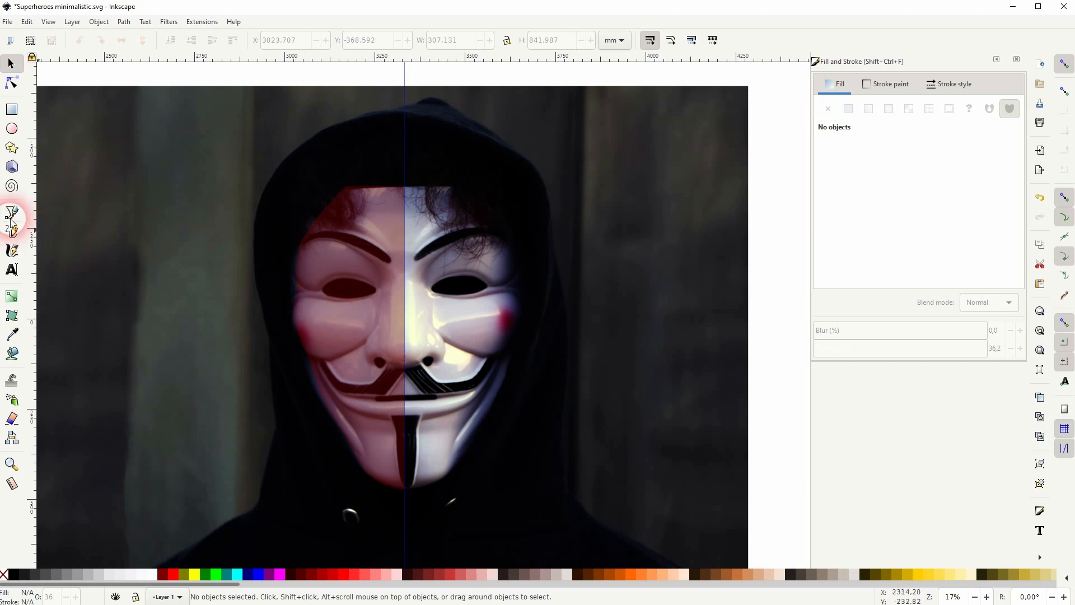
Draw the left eyebrow outline from the brow's inner end to its outer tip with straight segments.
{"action": "left_click", "coordinate": [11, 211]}
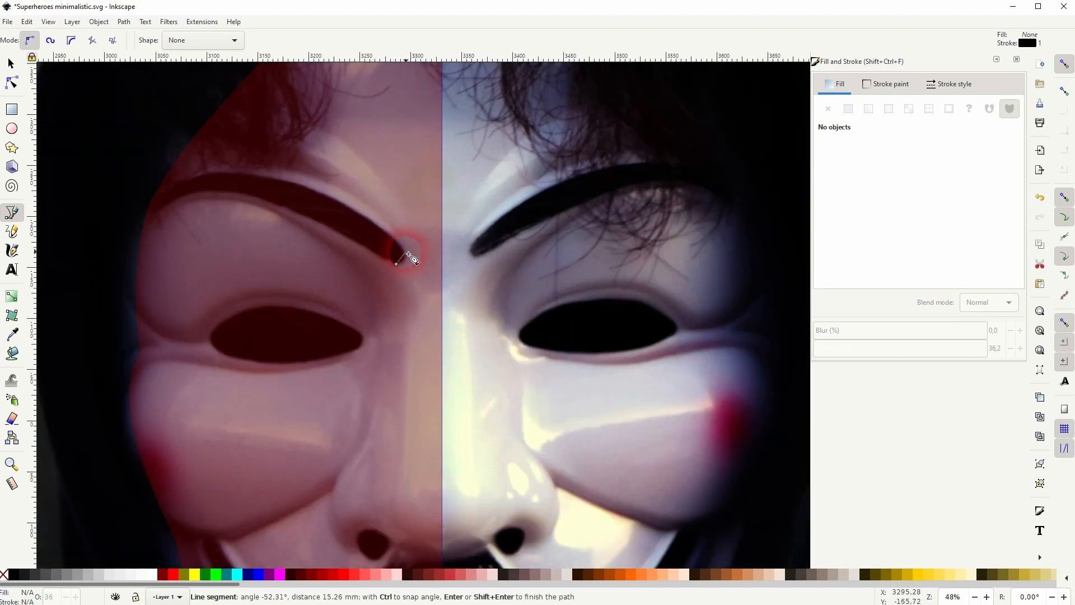
{"action": "left_click", "coordinate": [188, 185]}
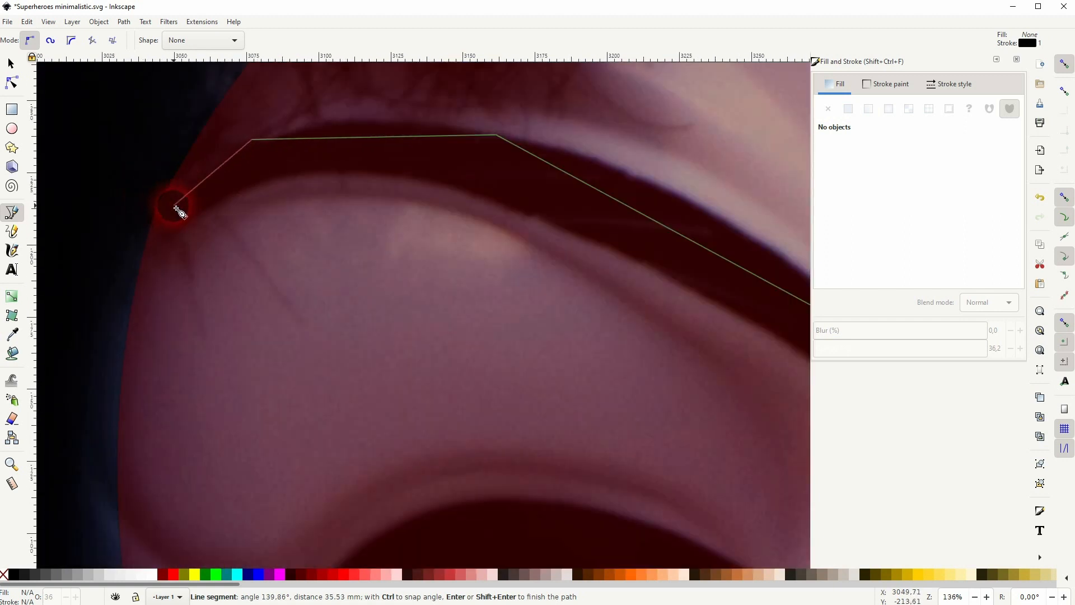
{"action": "mouse_move", "coordinate": [180, 194]}
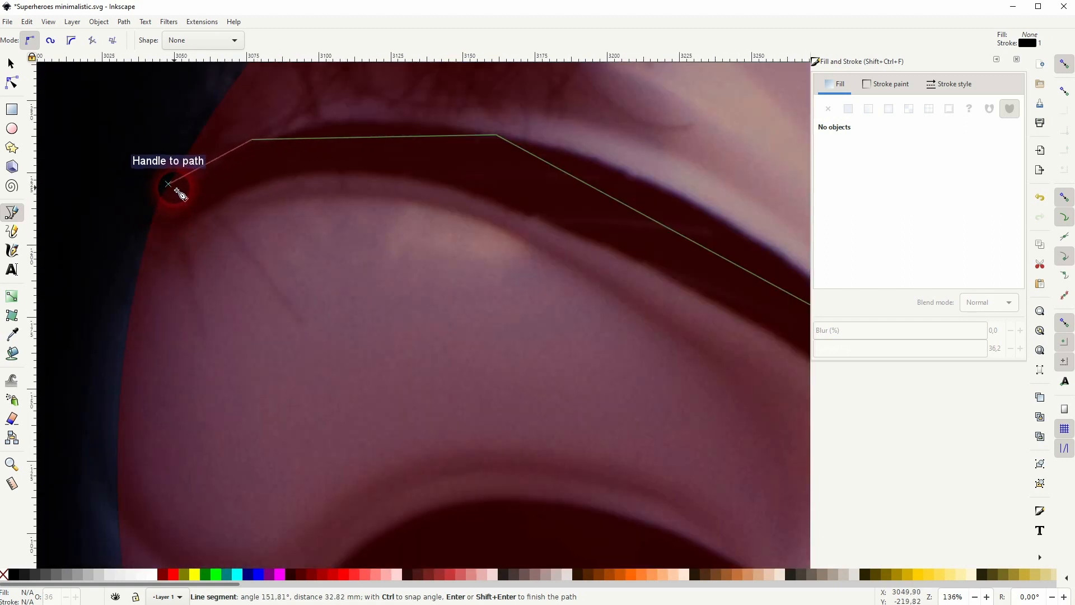
{"action": "mouse_move", "coordinate": [957, 86]}
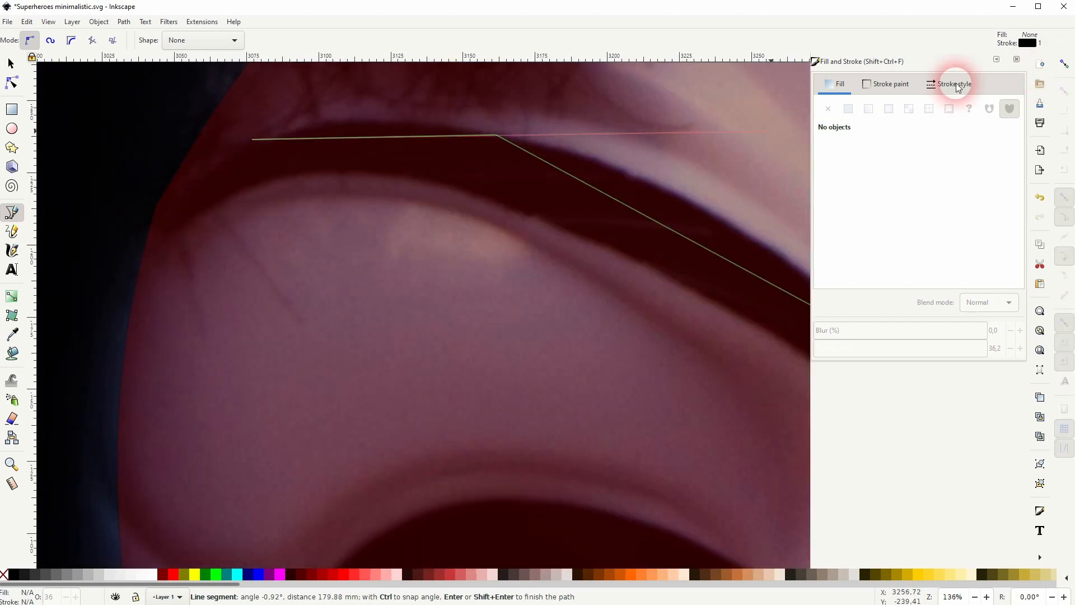
{"action": "left_click", "coordinate": [178, 232]}
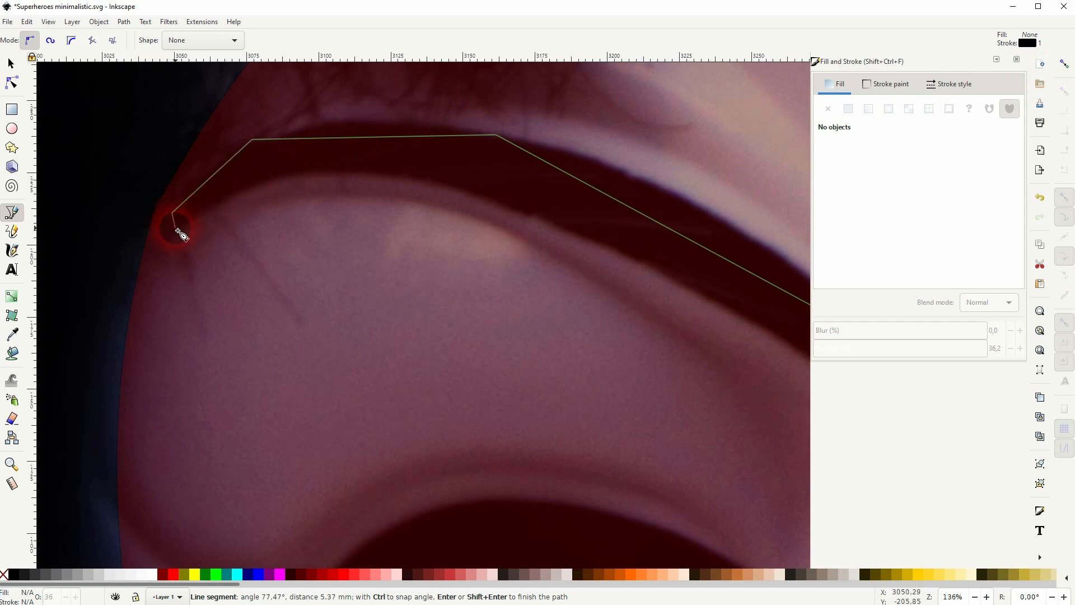
{"action": "left_click", "coordinate": [569, 236]}
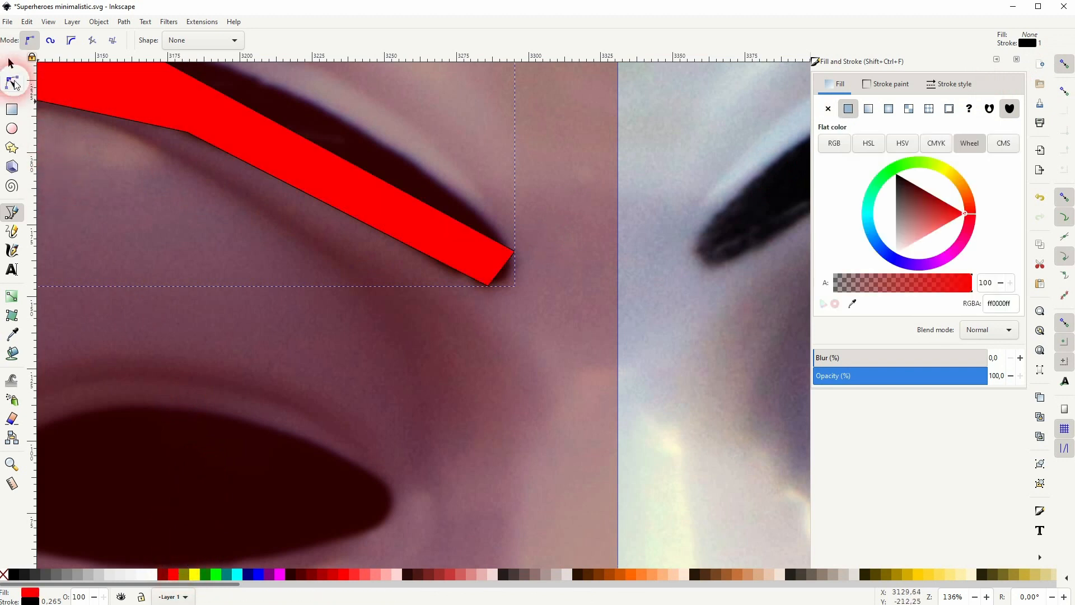
Curve the eyebrow with the Node tool, set red fill at about 52% opacity, and start the eye outline.
{"action": "left_click", "coordinate": [11, 82]}
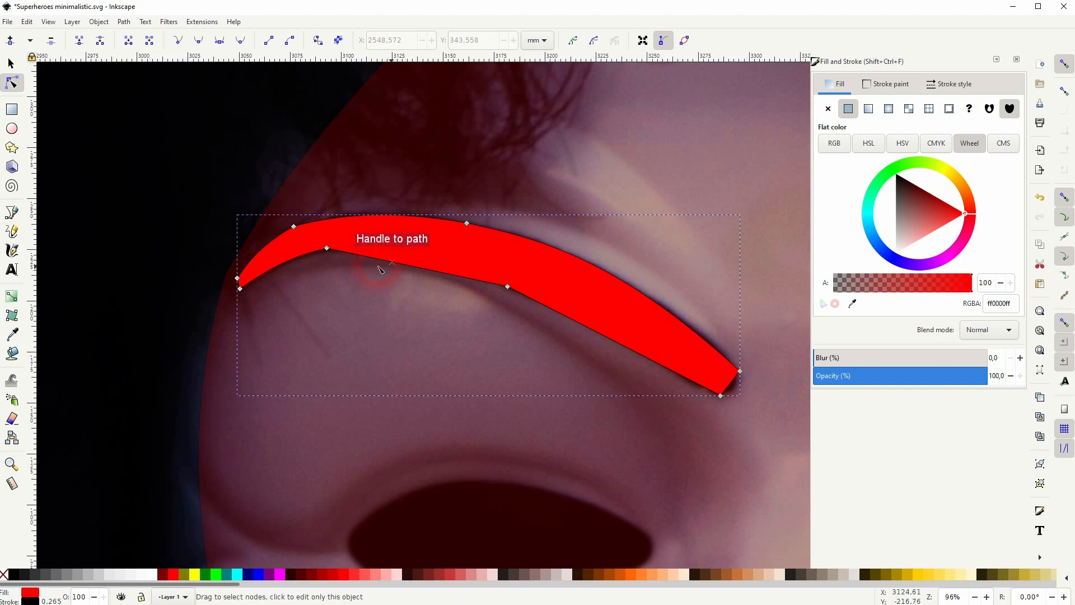
{"action": "mouse_move", "coordinate": [435, 262]}
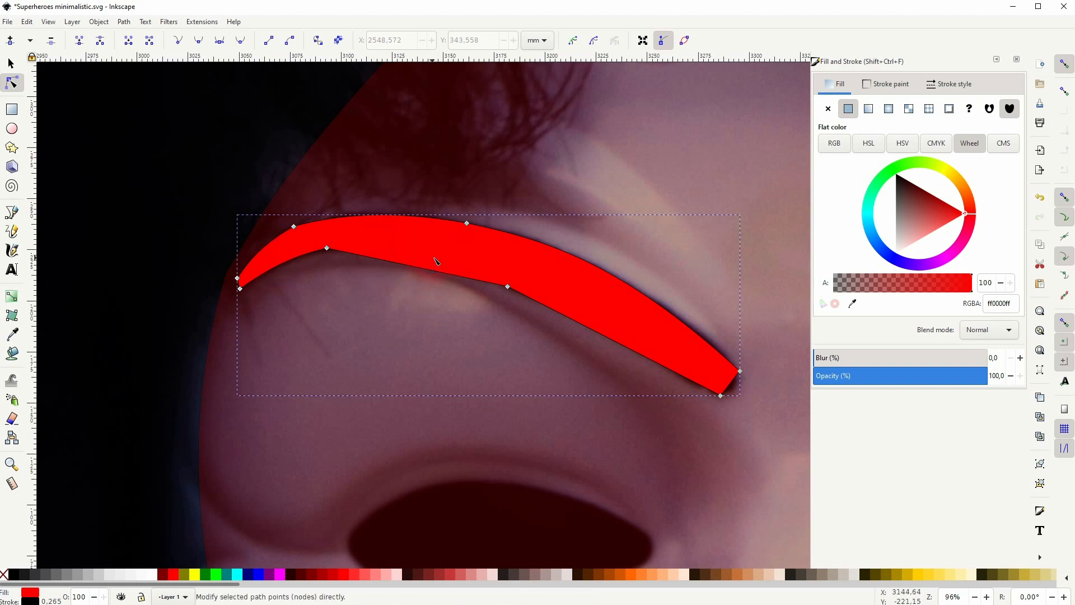
{"action": "mouse_move", "coordinate": [432, 266]}
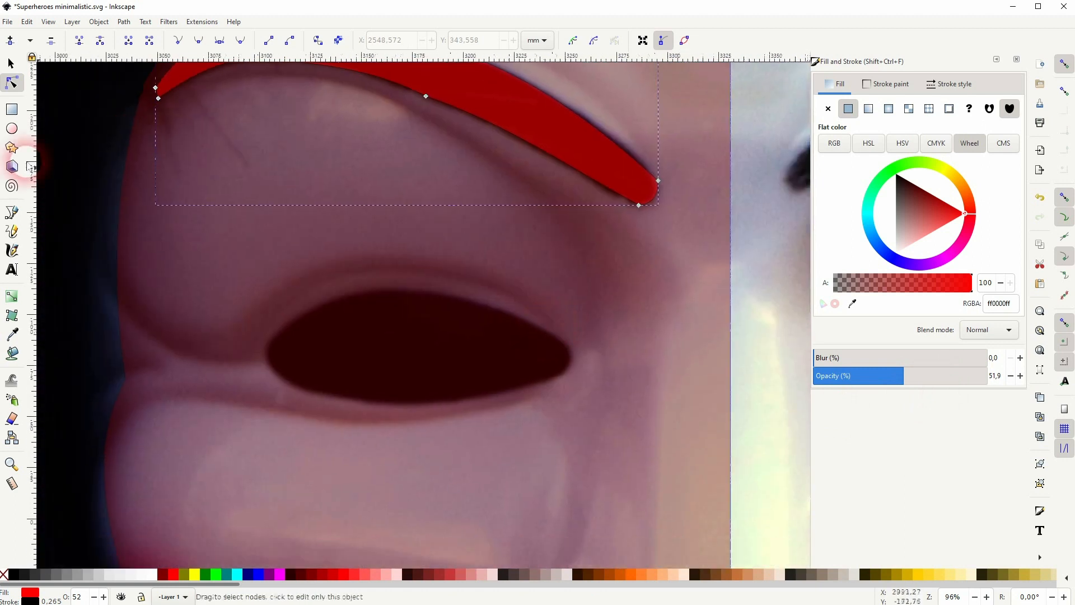
{"action": "left_click", "coordinate": [11, 212]}
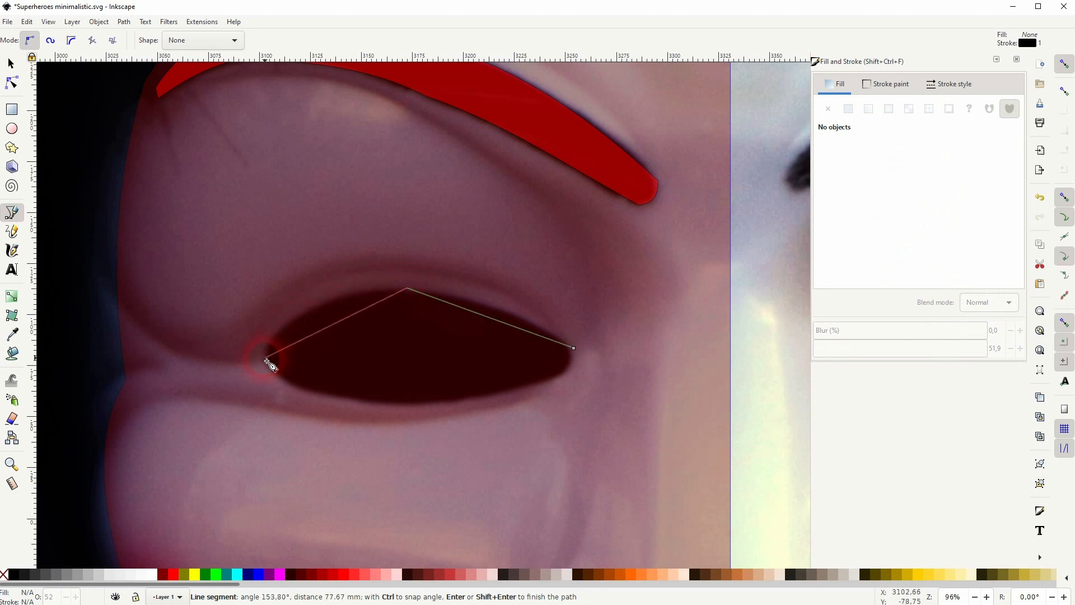
Trace the left eye opening and the left cheek patch as closed shapes over the photo.
{"action": "left_click", "coordinate": [398, 407]}
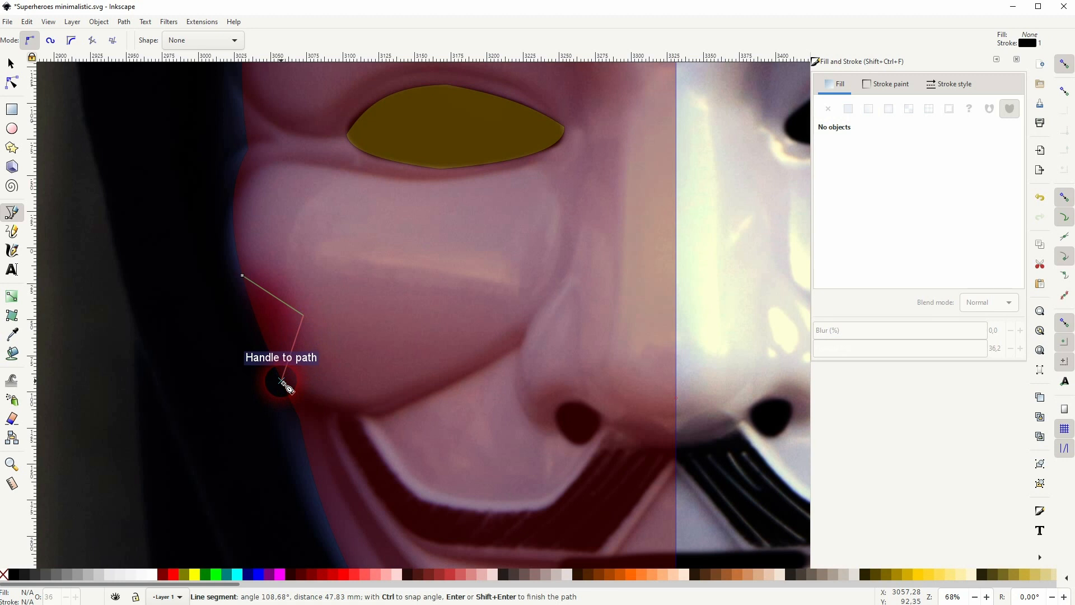
{"action": "mouse_move", "coordinate": [246, 281]}
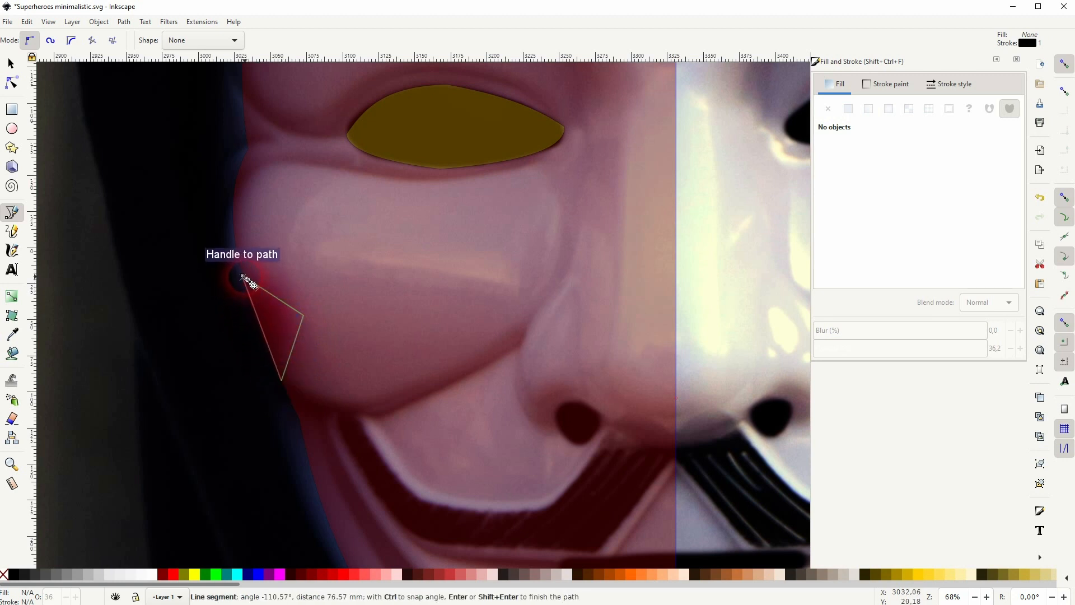
{"action": "left_click", "coordinate": [12, 82]}
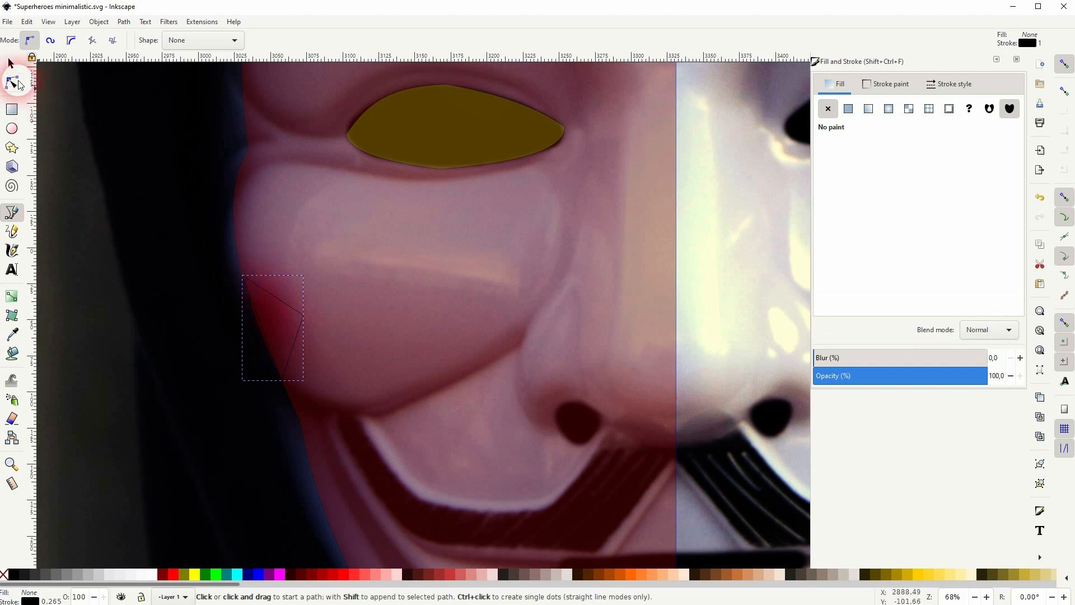
{"action": "left_click", "coordinate": [210, 574]}
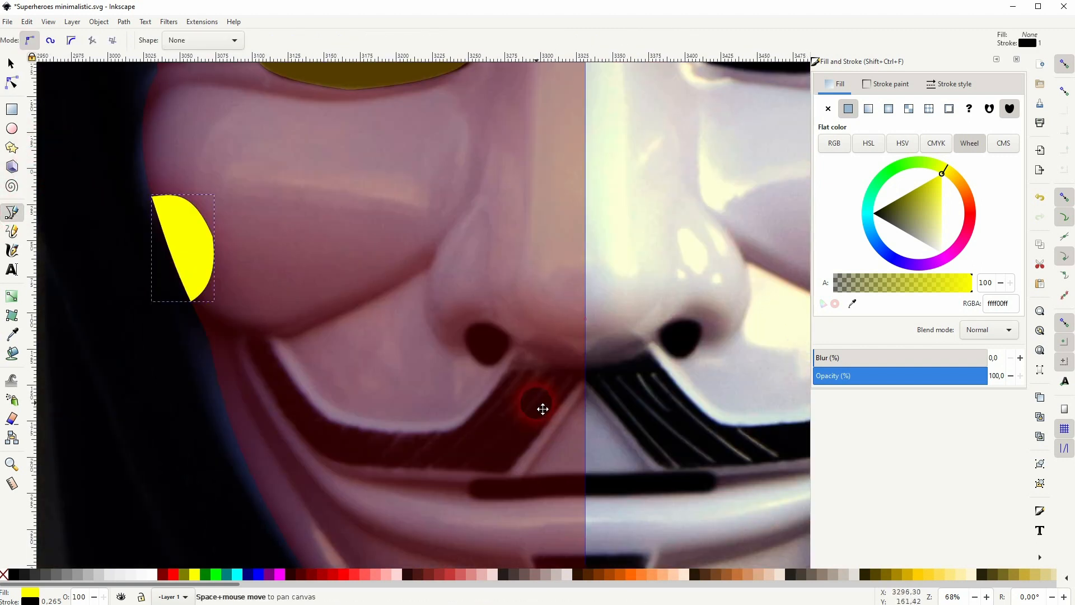
Trace the nostril and moustache shapes in green and smooth the nostril outline.
{"action": "left_click", "coordinate": [542, 409]}
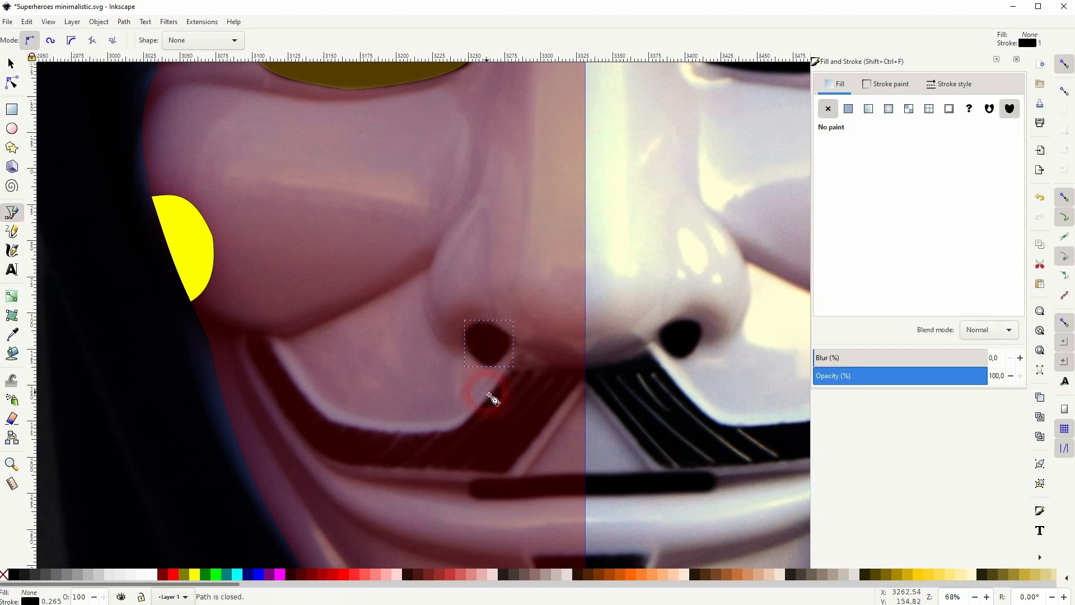
{"action": "left_click", "coordinate": [11, 82]}
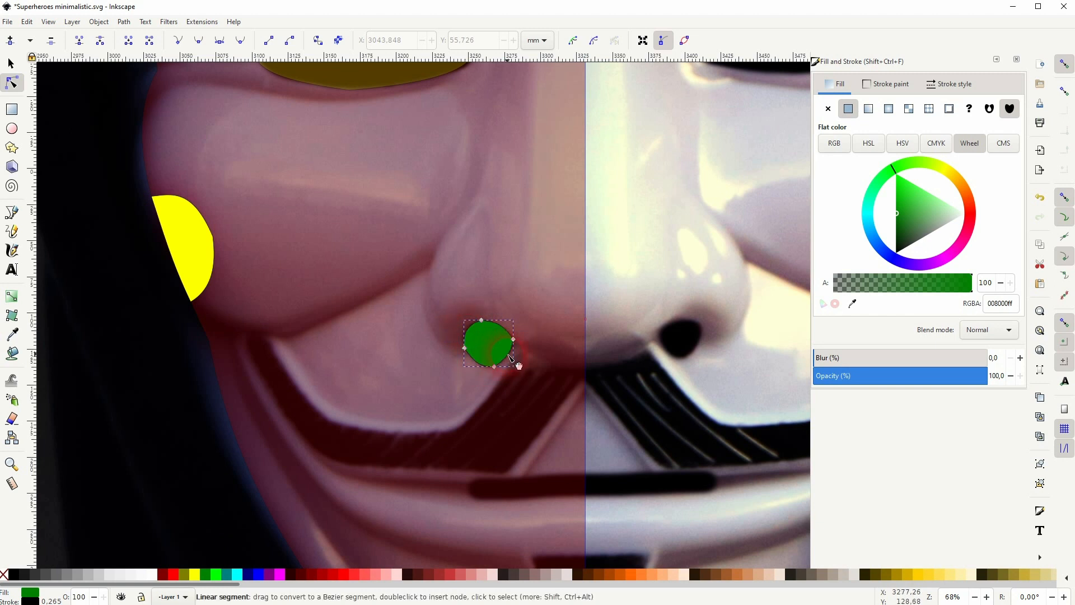
{"action": "left_click", "coordinate": [184, 246]}
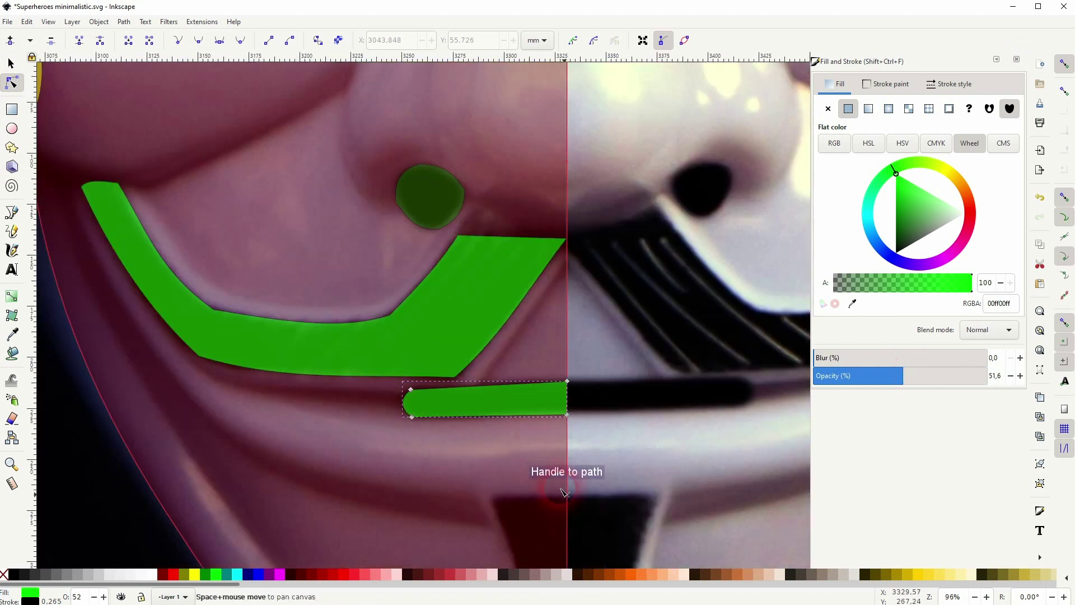
Trace the purple goatee strip from the centre line and adjust its left edge.
{"action": "left_click", "coordinate": [11, 212]}
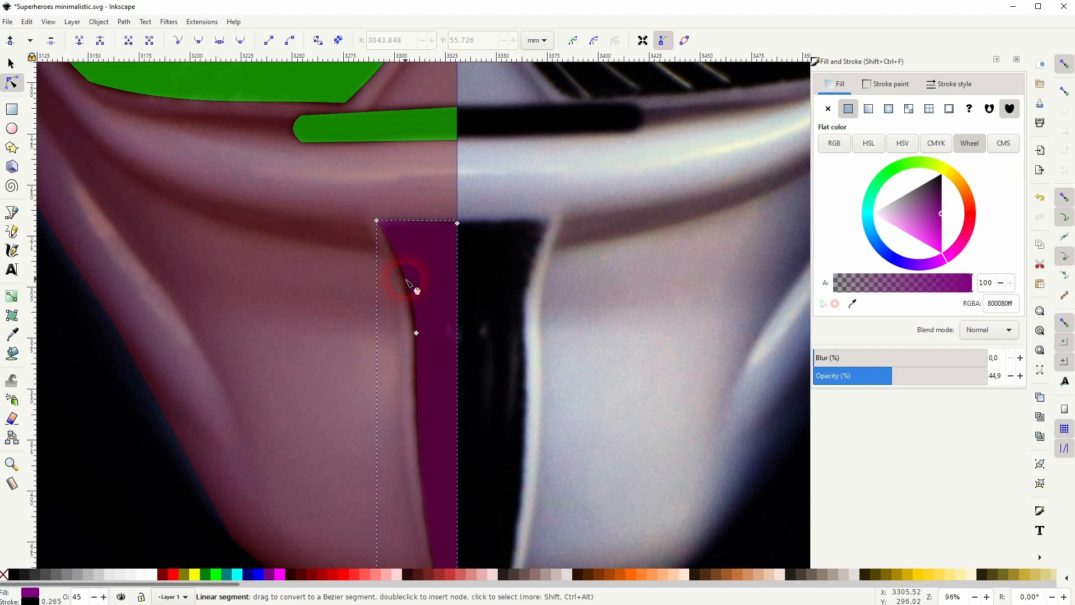
{"action": "left_click", "coordinate": [10, 82]}
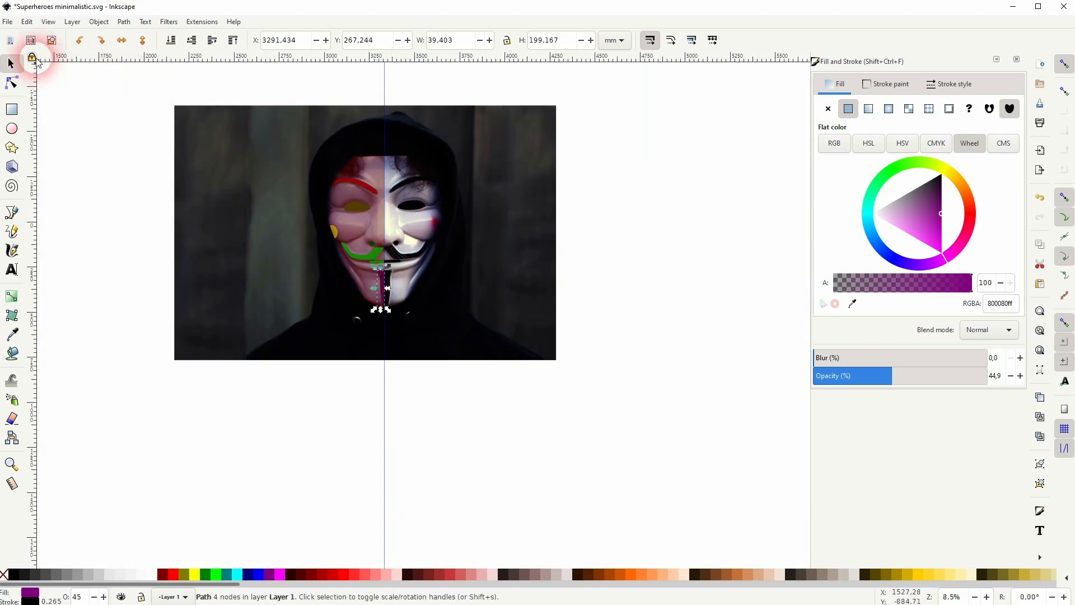
Move the traced half mask left of the photo and give the face its grey fill with the dropper.
{"action": "left_click", "coordinate": [358, 128]}
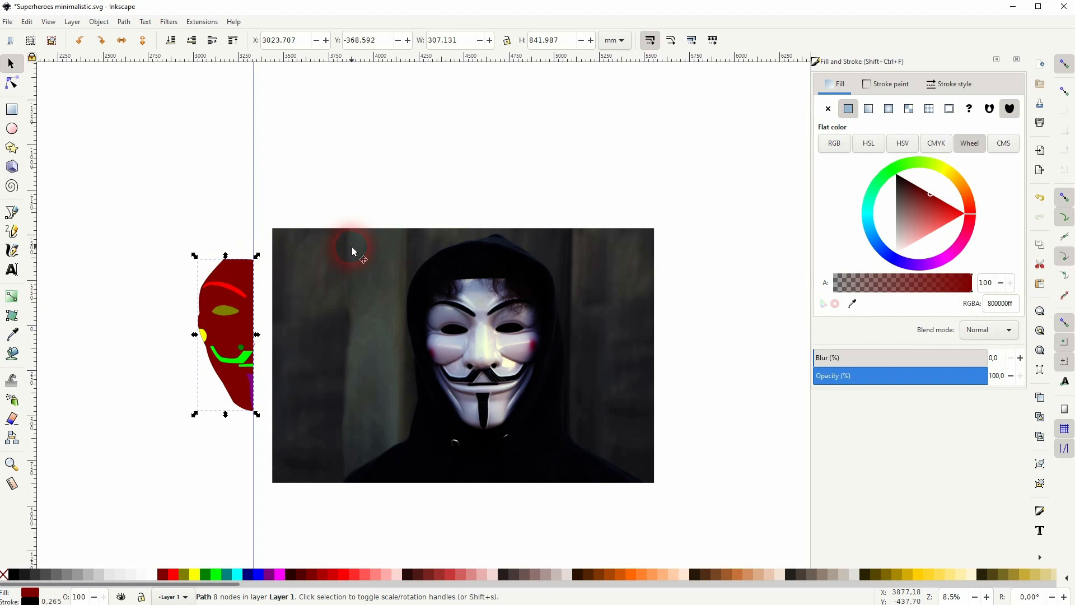
{"action": "left_click", "coordinate": [11, 331]}
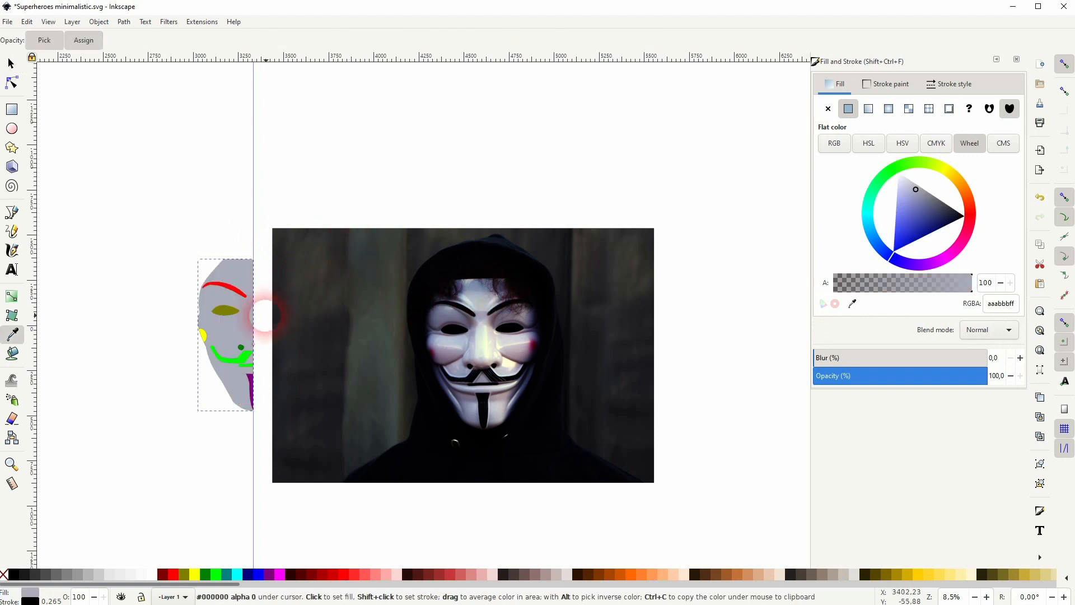
{"action": "left_click", "coordinate": [481, 316]}
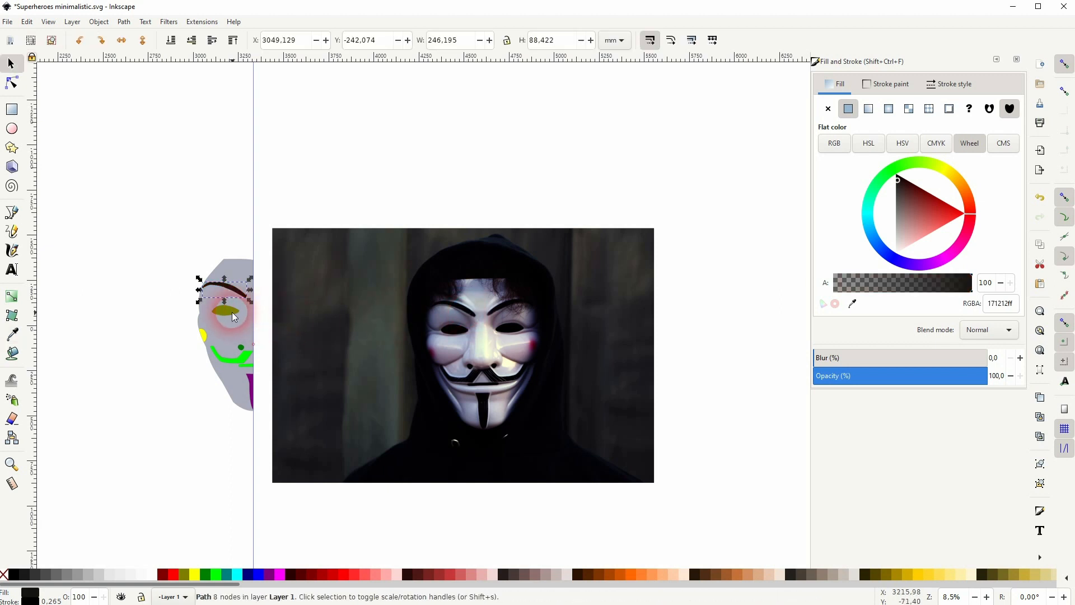
{"action": "left_click", "coordinate": [233, 353]}
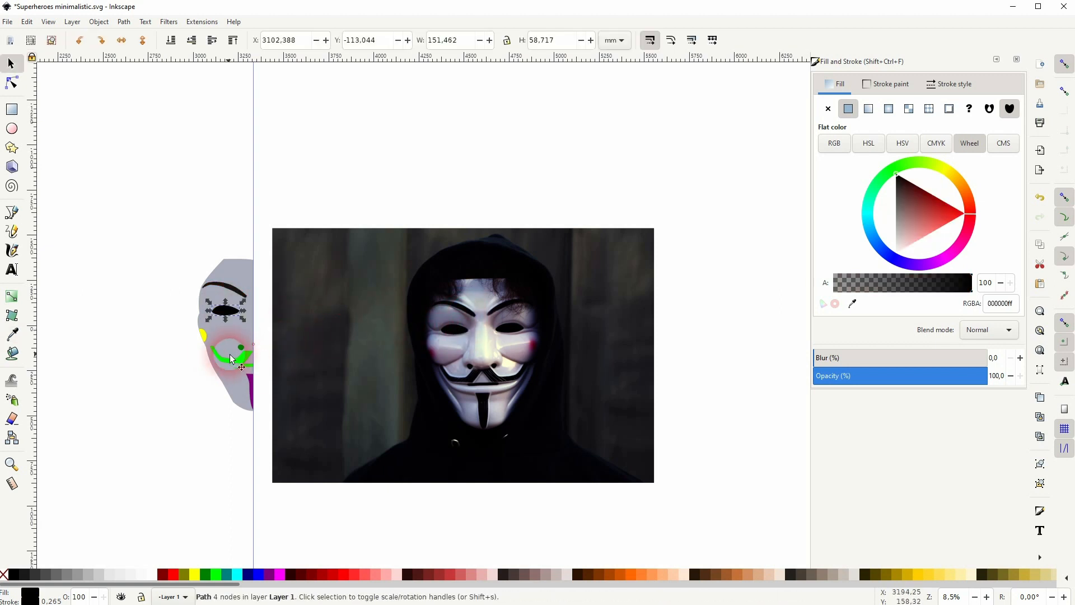
{"action": "left_click", "coordinate": [11, 335]}
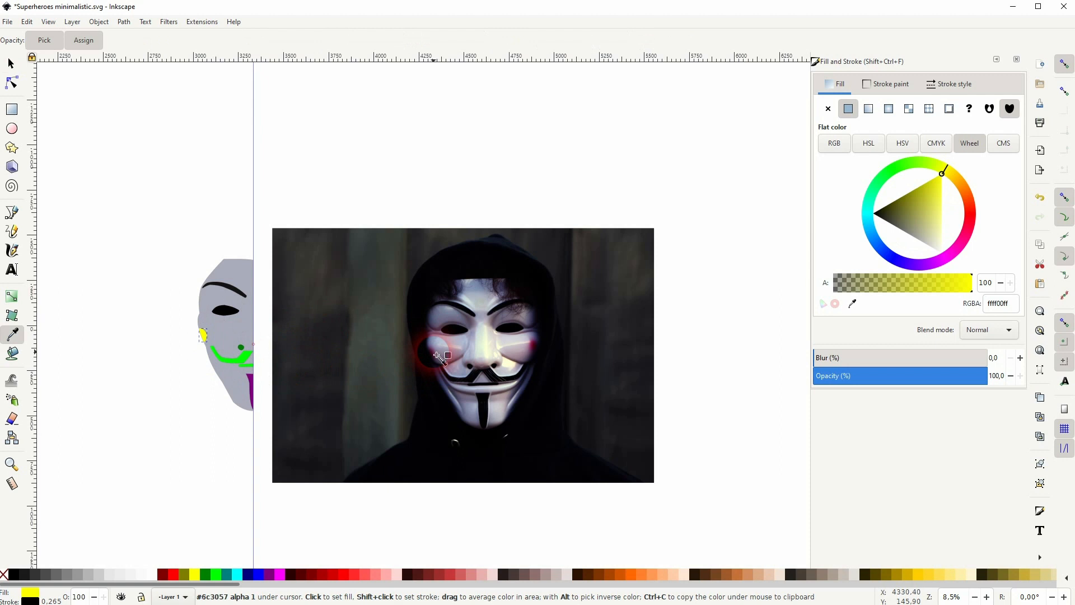
{"action": "mouse_move", "coordinate": [537, 346]}
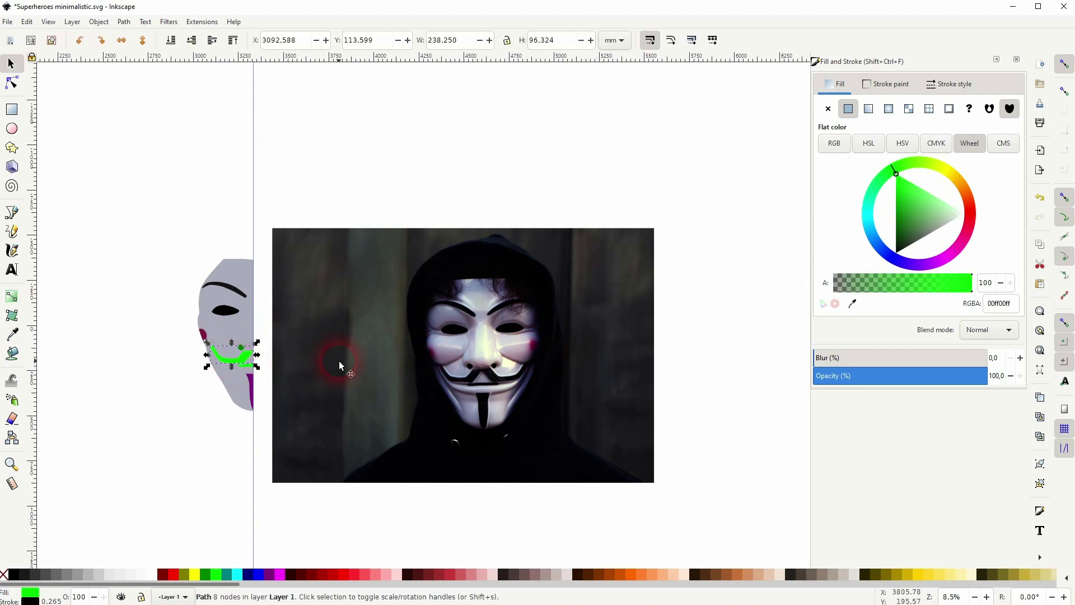
Recolour the mouth line, nostril dot and other features black and the cheek pink via the dropper.
{"action": "left_click", "coordinate": [11, 335]}
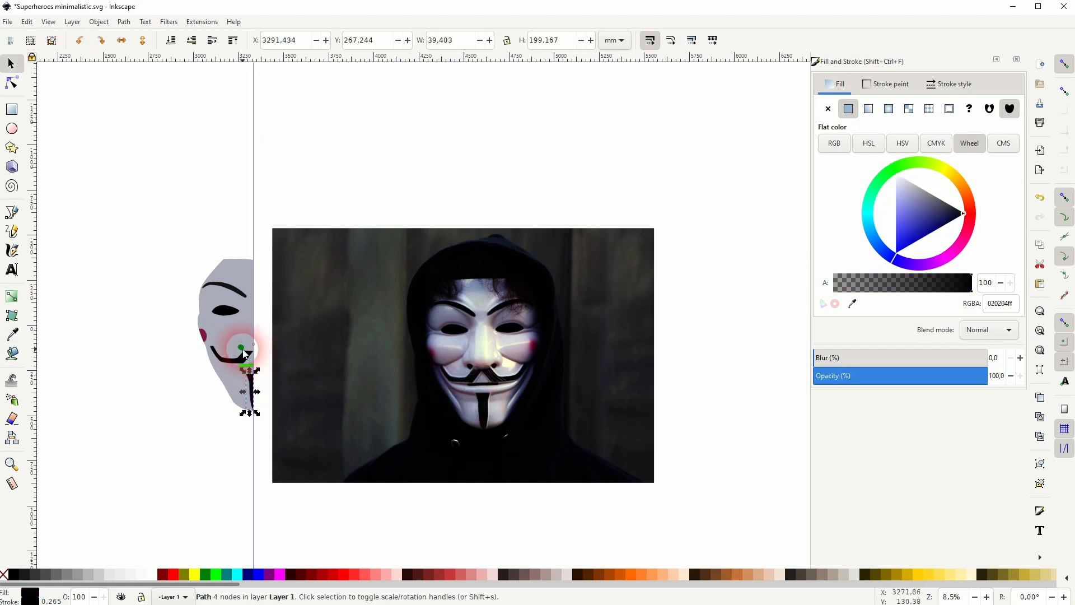
{"action": "left_click", "coordinate": [243, 353]}
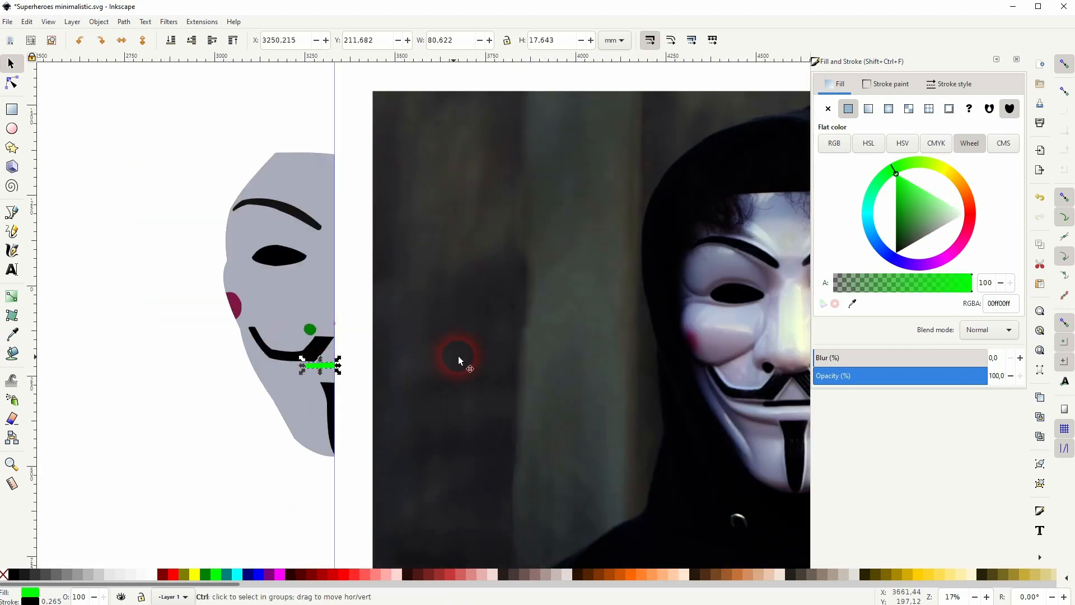
{"action": "left_click", "coordinate": [11, 335]}
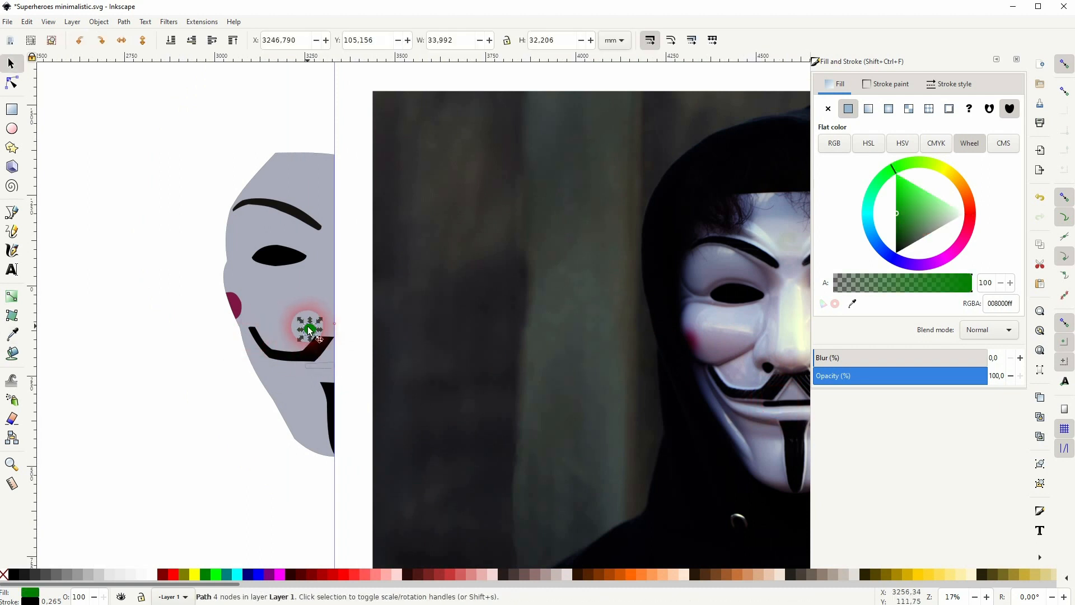
{"action": "left_click", "coordinate": [11, 335]}
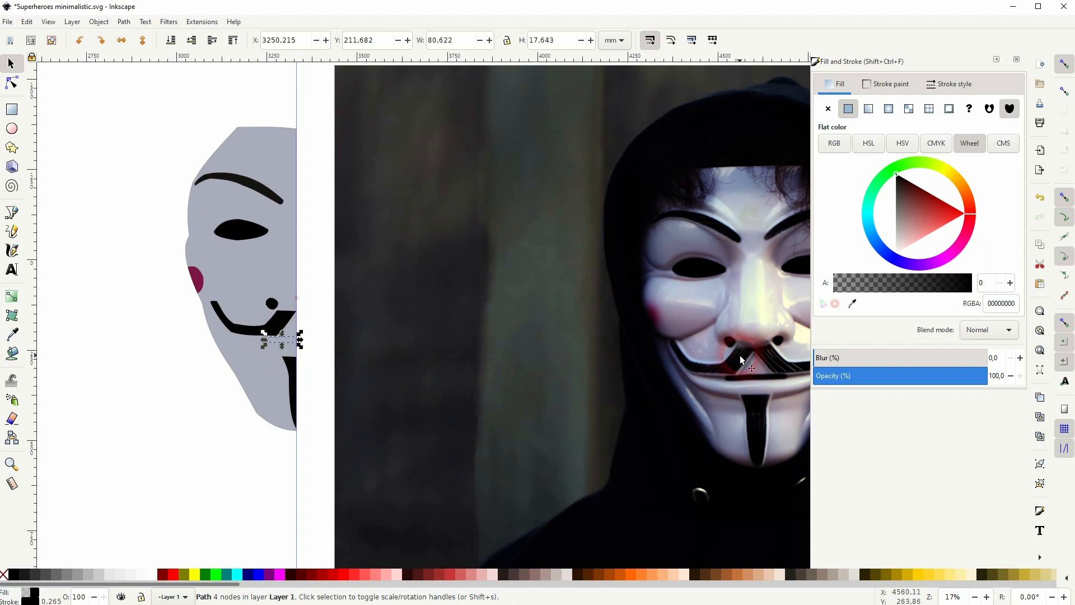
{"action": "left_click", "coordinate": [11, 335]}
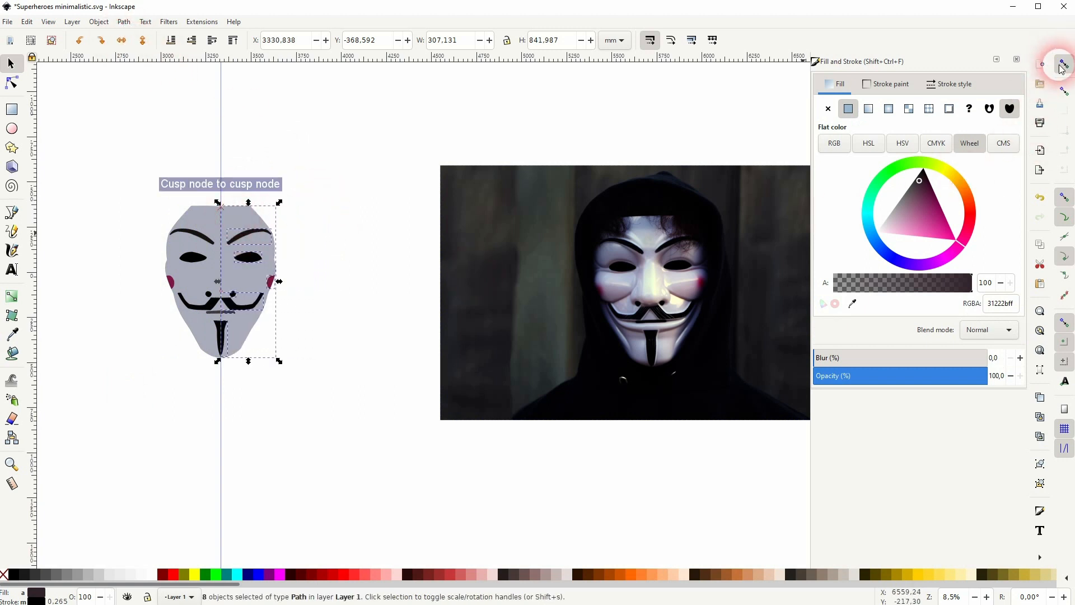
Mirror the half into a full mask, set the face to 2.5% Gray, and compare it with the V card in the grid.
{"action": "left_click", "coordinate": [230, 301]}
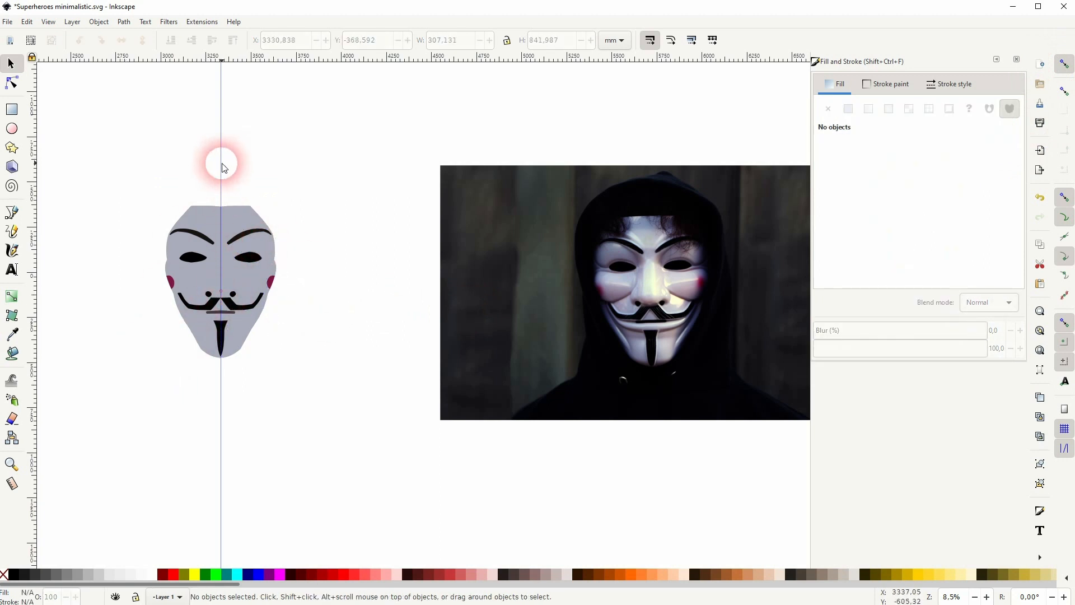
{"action": "mouse_move", "coordinate": [225, 174]}
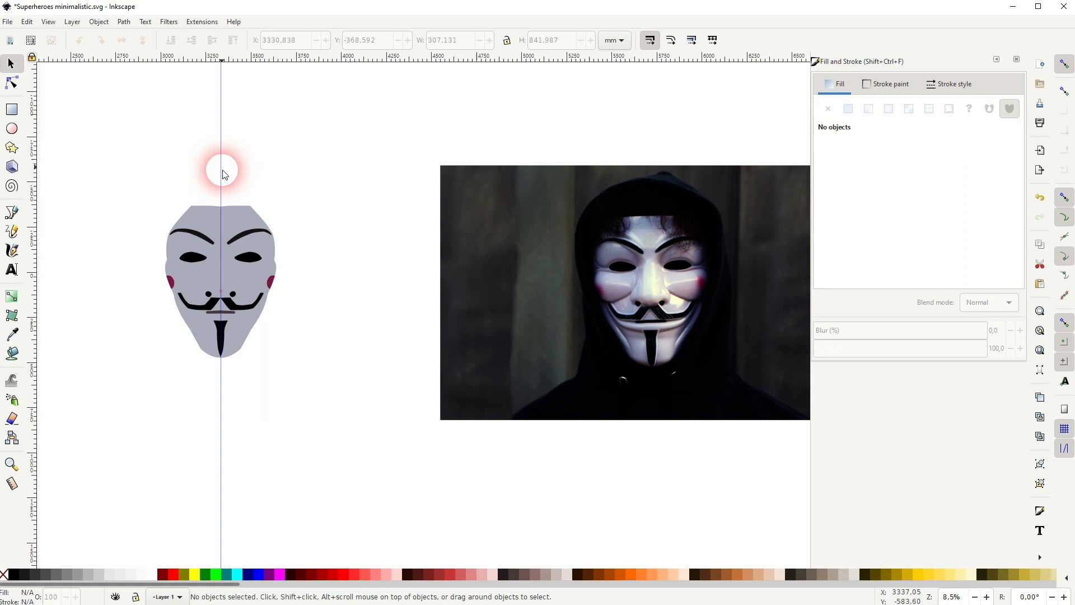
{"action": "mouse_move", "coordinate": [229, 230]}
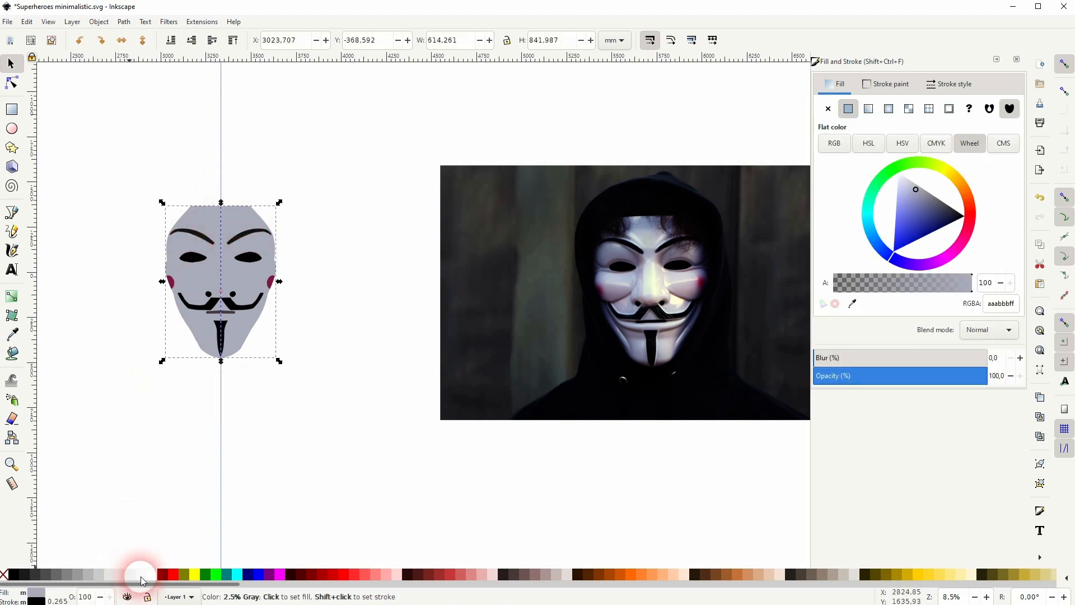
{"action": "left_click", "coordinate": [236, 222]}
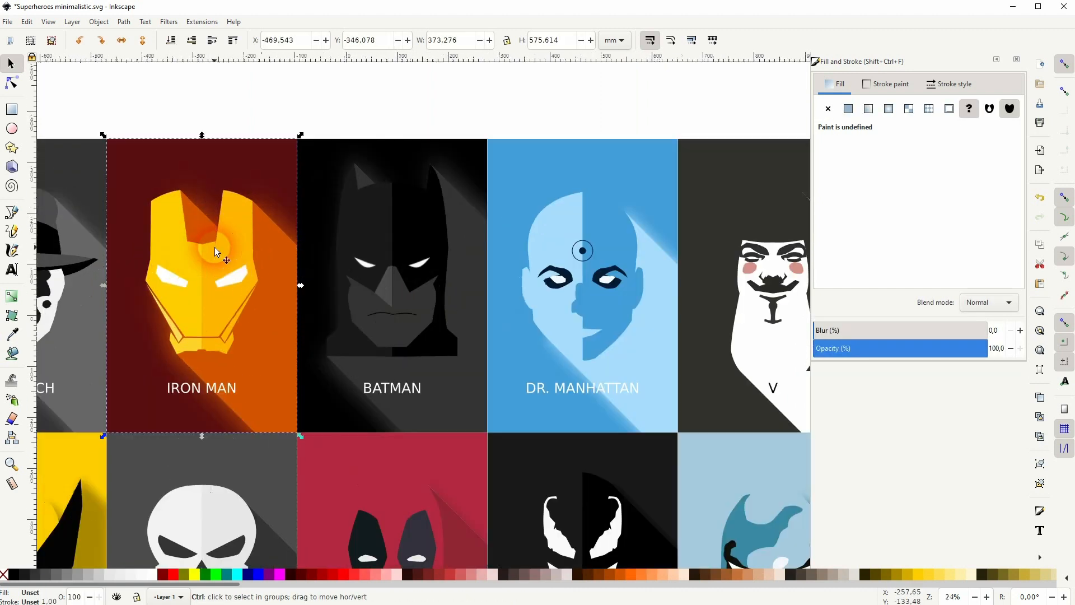
{"action": "scroll", "scroll_direction": "up", "scroll_amount": 3}
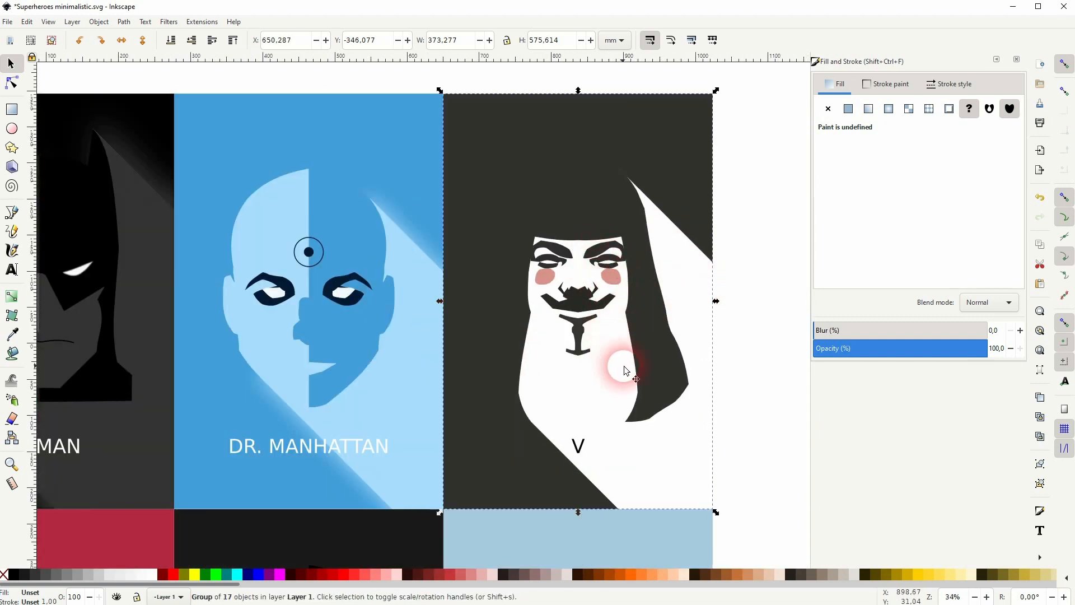
{"action": "scroll", "scroll_direction": "down", "scroll_amount": 3}
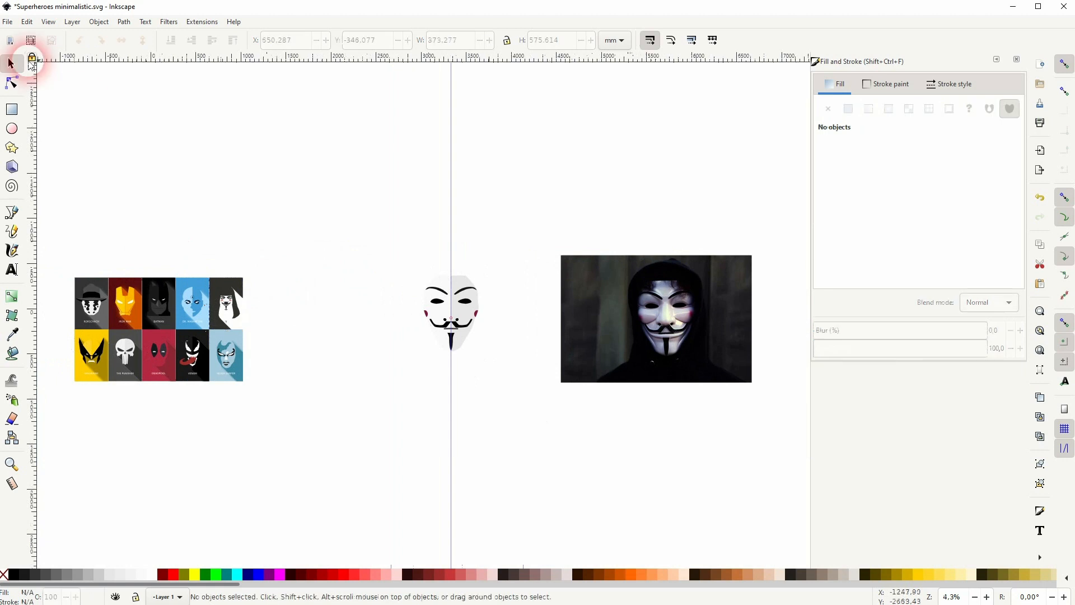
Place the mask on the black card and colour both cheeks light pink.
{"action": "left_click", "coordinate": [11, 110]}
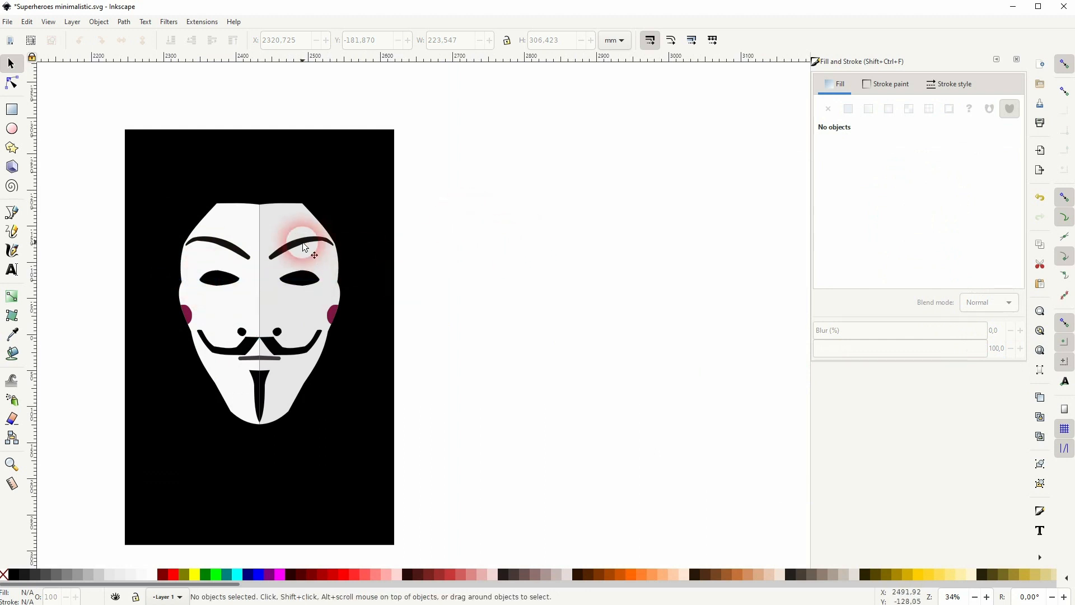
{"action": "left_click", "coordinate": [305, 237]}
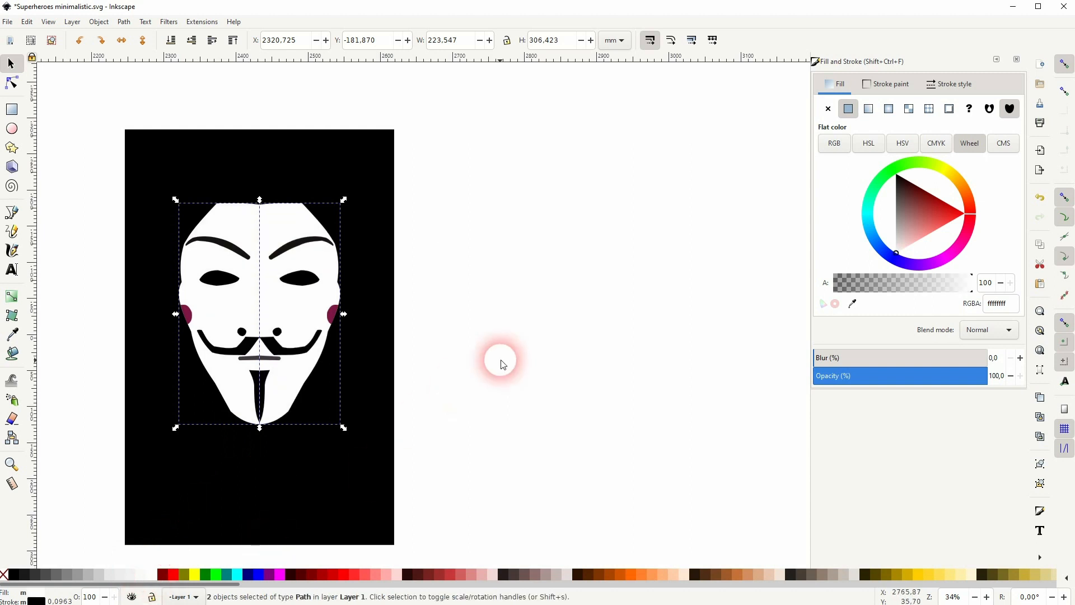
{"action": "left_click", "coordinate": [287, 224]}
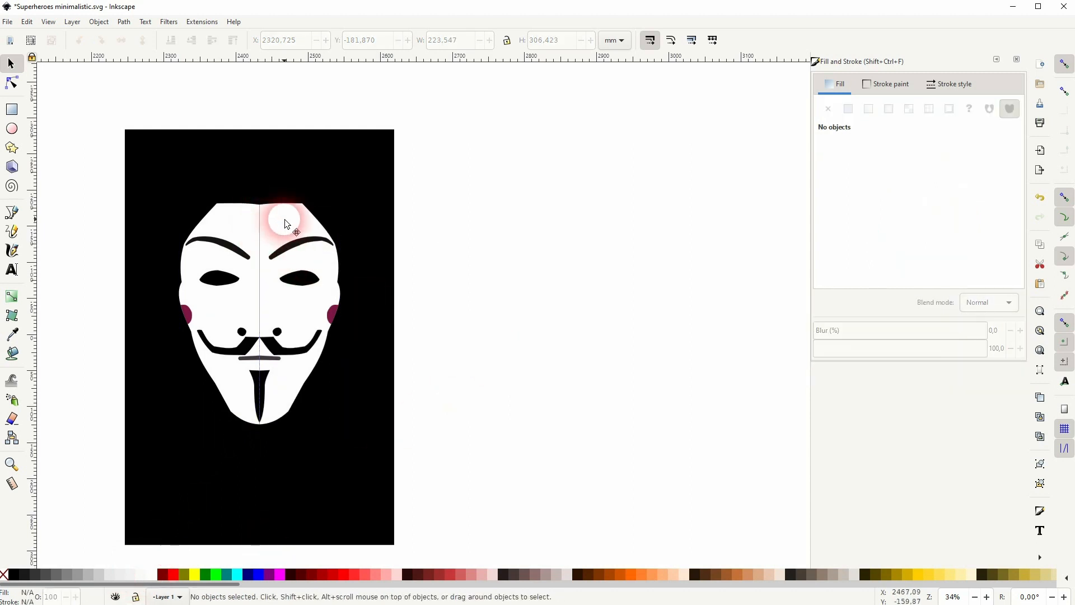
{"action": "left_click", "coordinate": [123, 21]}
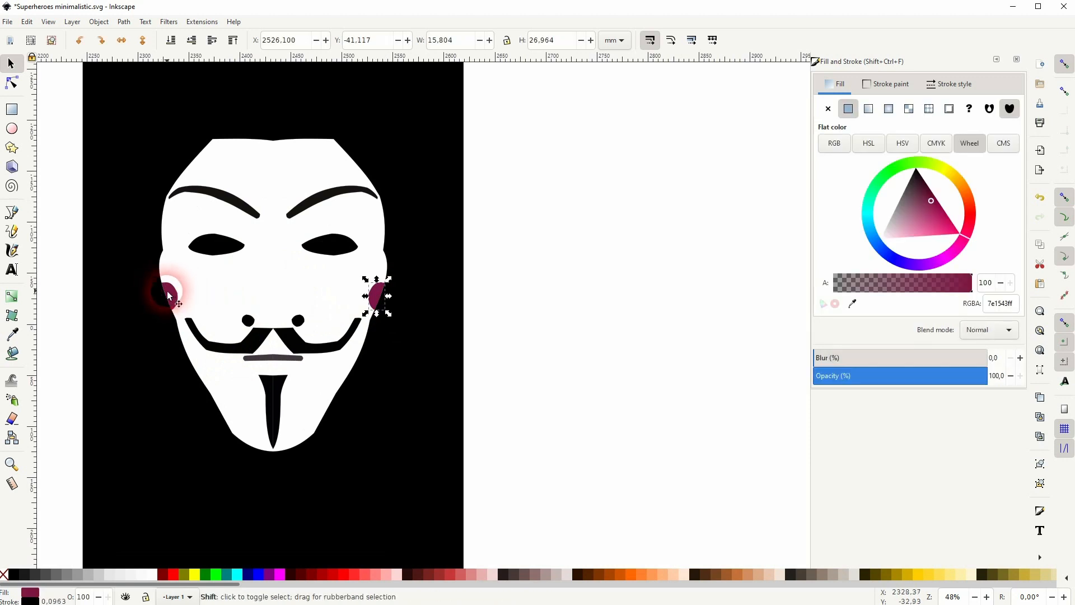
{"action": "left_click", "coordinate": [390, 575]}
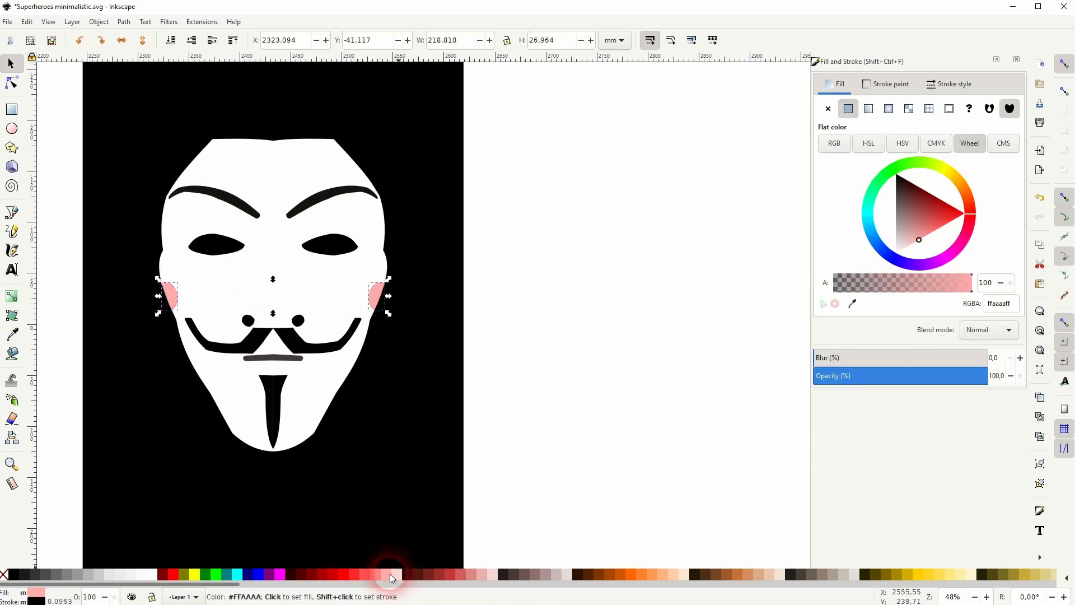
{"action": "left_click", "coordinate": [565, 359]}
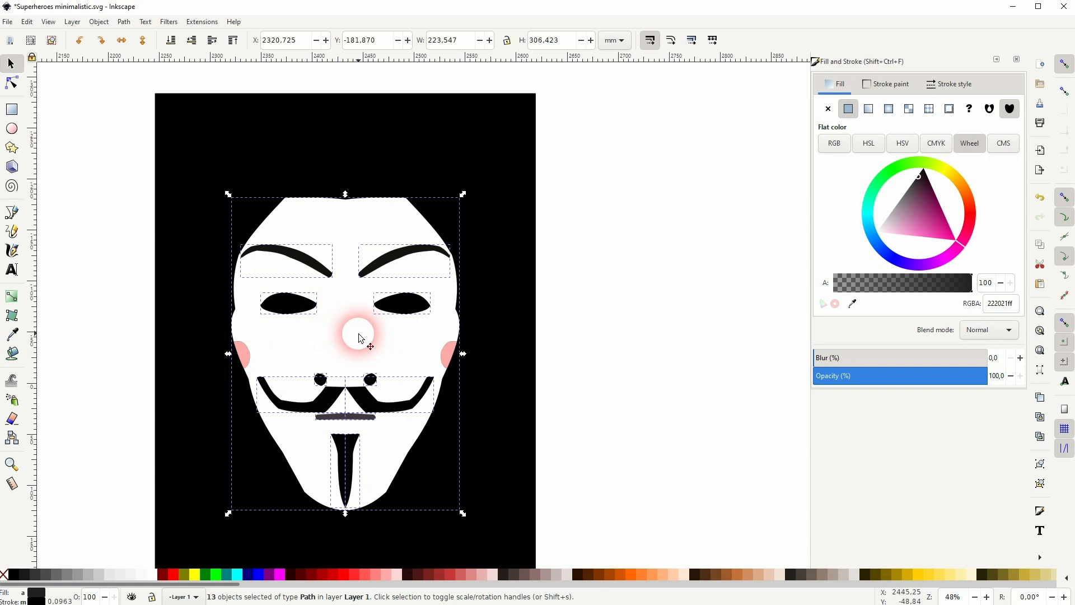
Set the eyebrows, eyes, moustache, goatee and mouth line to 80% Gray and review the whole card.
{"action": "left_click", "coordinate": [36, 575]}
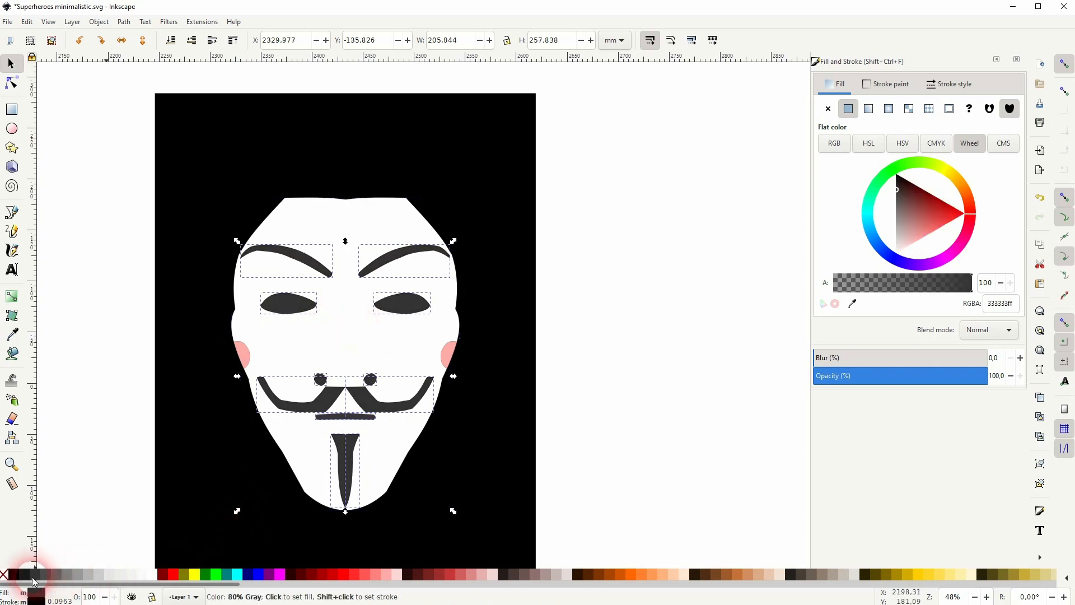
{"action": "left_click", "coordinate": [176, 410]}
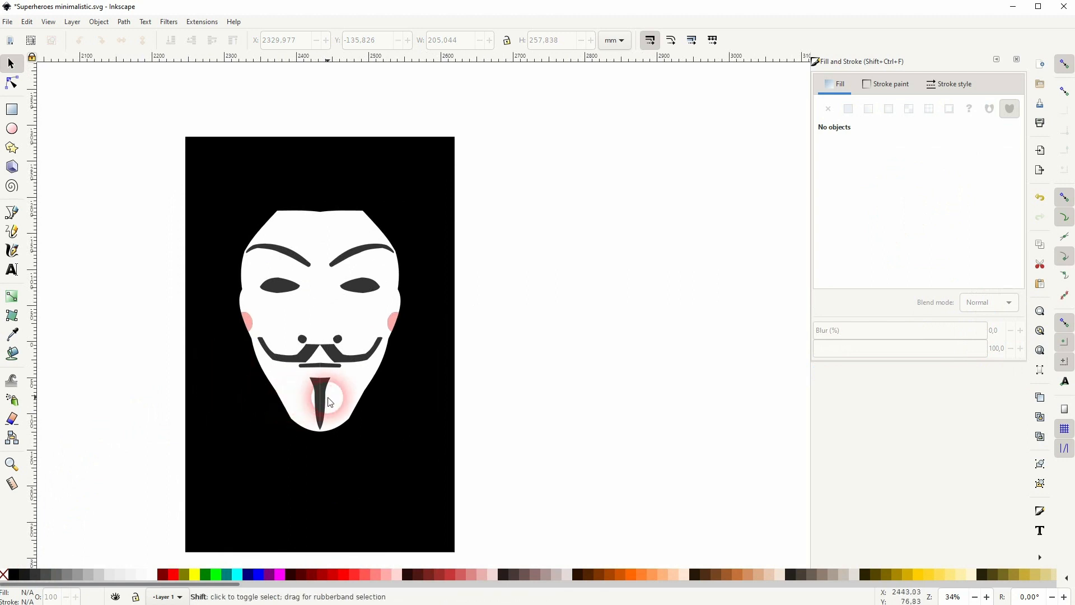
{"action": "scroll", "scroll_direction": "up", "scroll_amount": 3}
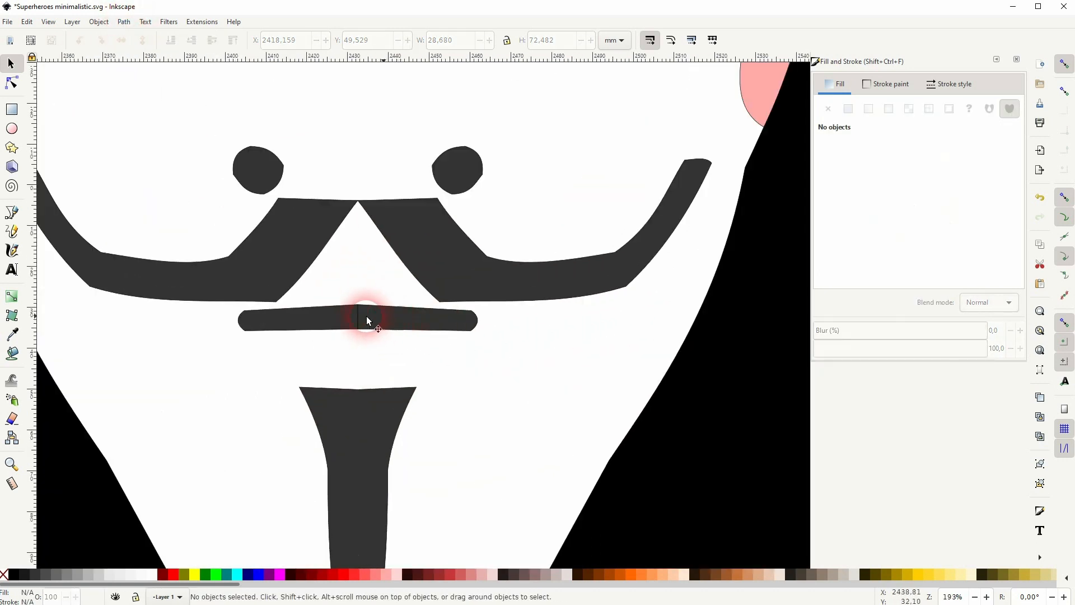
{"action": "left_click", "coordinate": [123, 21]}
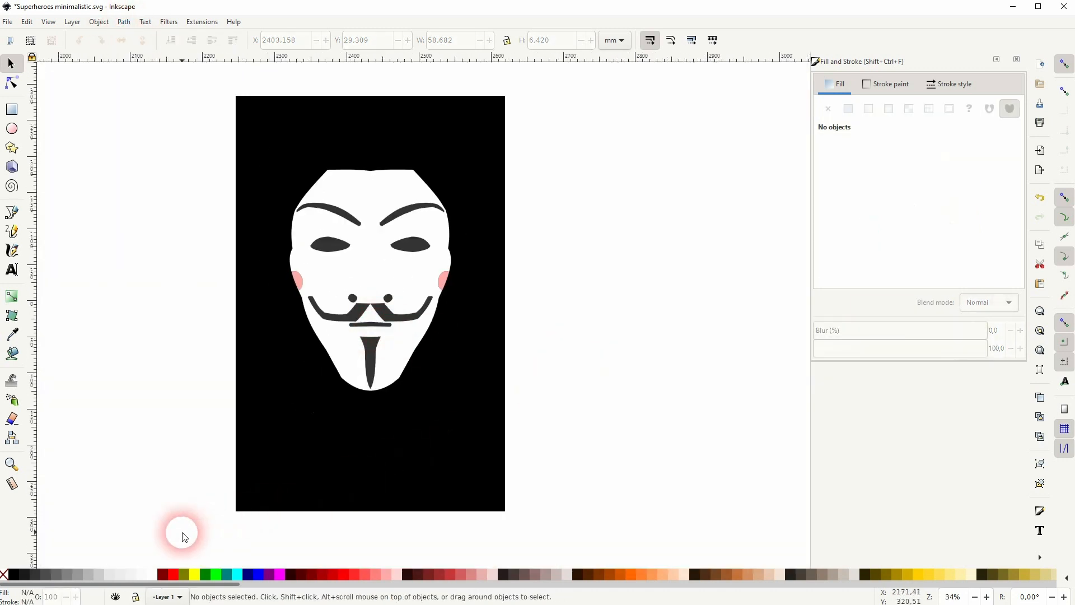
{"action": "key", "text": "ctrl+a"}
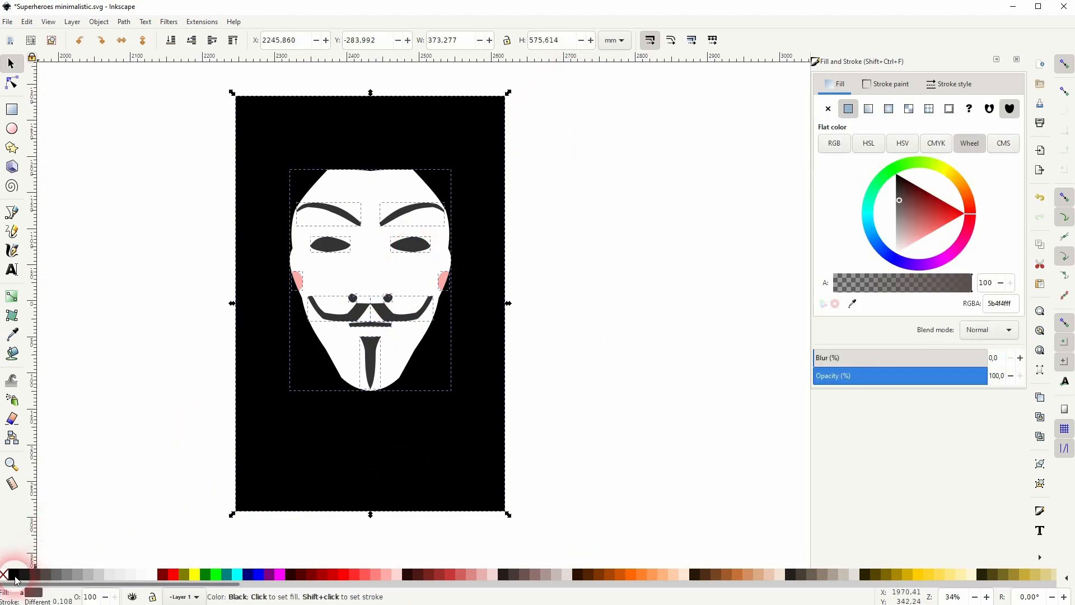
{"action": "left_click", "coordinate": [384, 404]}
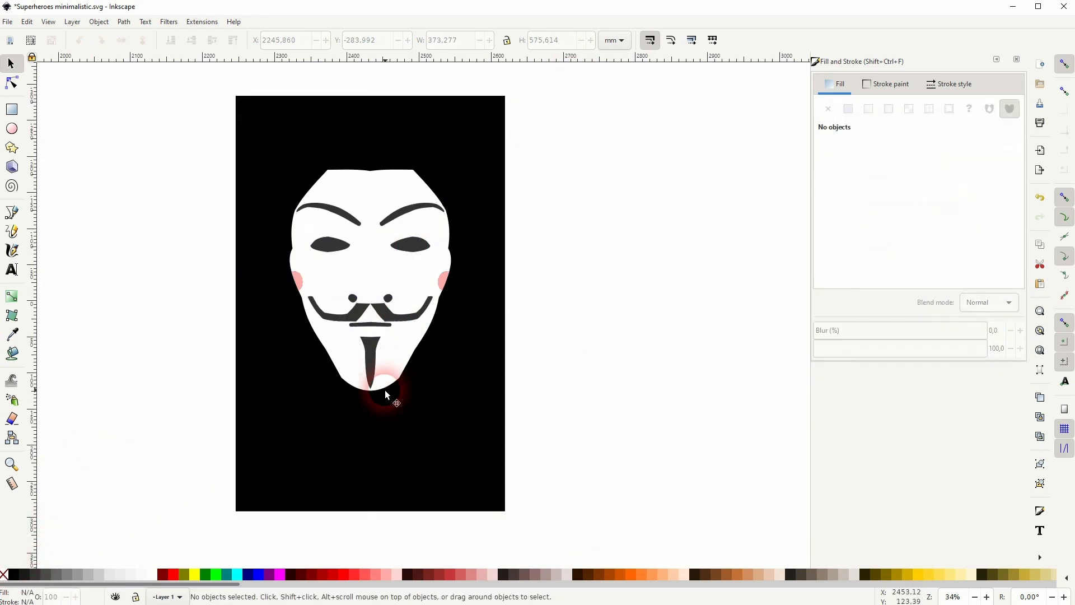
{"action": "scroll", "scroll_direction": "down", "scroll_amount": 3}
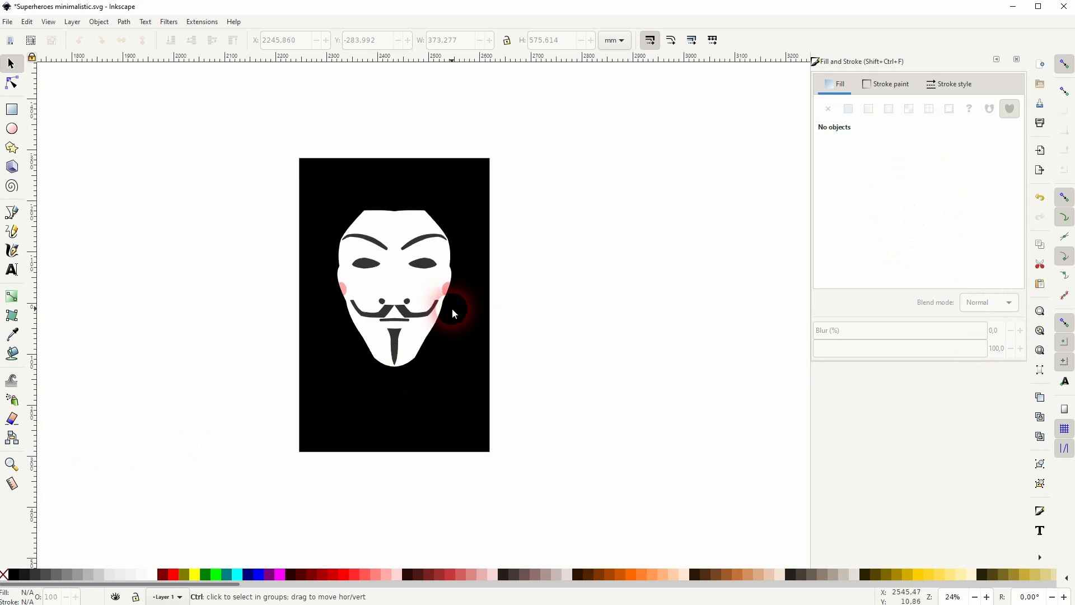
Draw the diagonal shadow to the card's lower right, intersect it with the card, and fill it with the mask's white.
{"action": "left_click", "coordinate": [452, 314]}
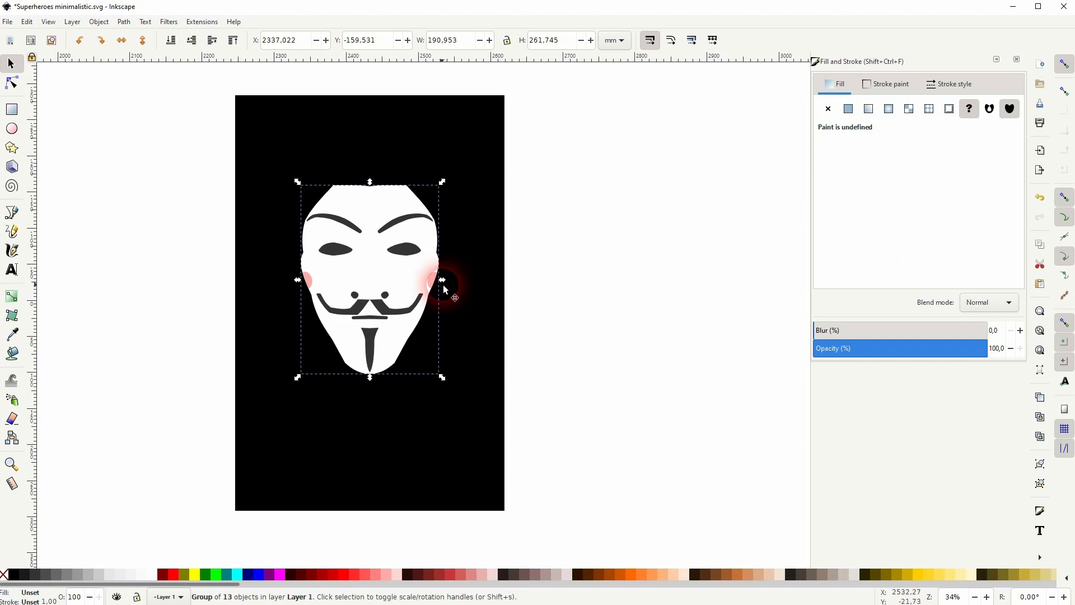
{"action": "left_click", "coordinate": [578, 258]}
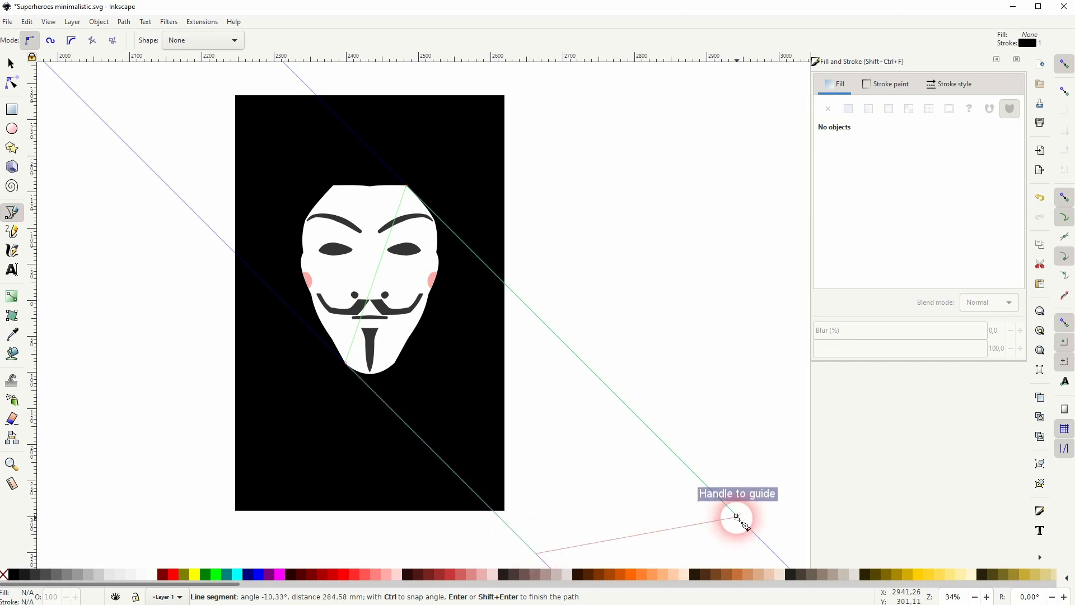
{"action": "left_click", "coordinate": [738, 517]}
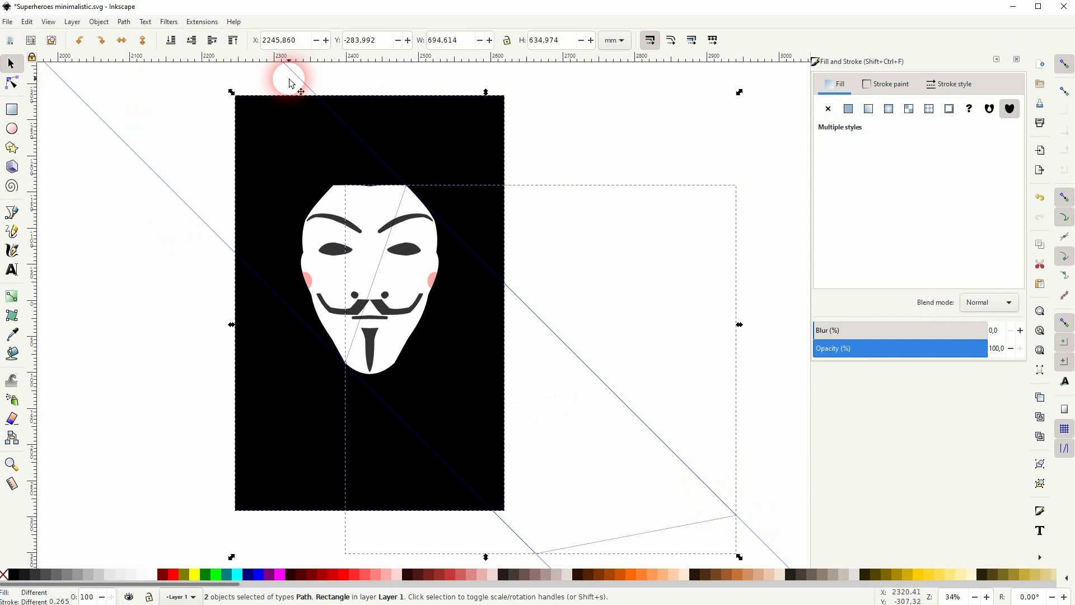
{"action": "left_click", "coordinate": [124, 21]}
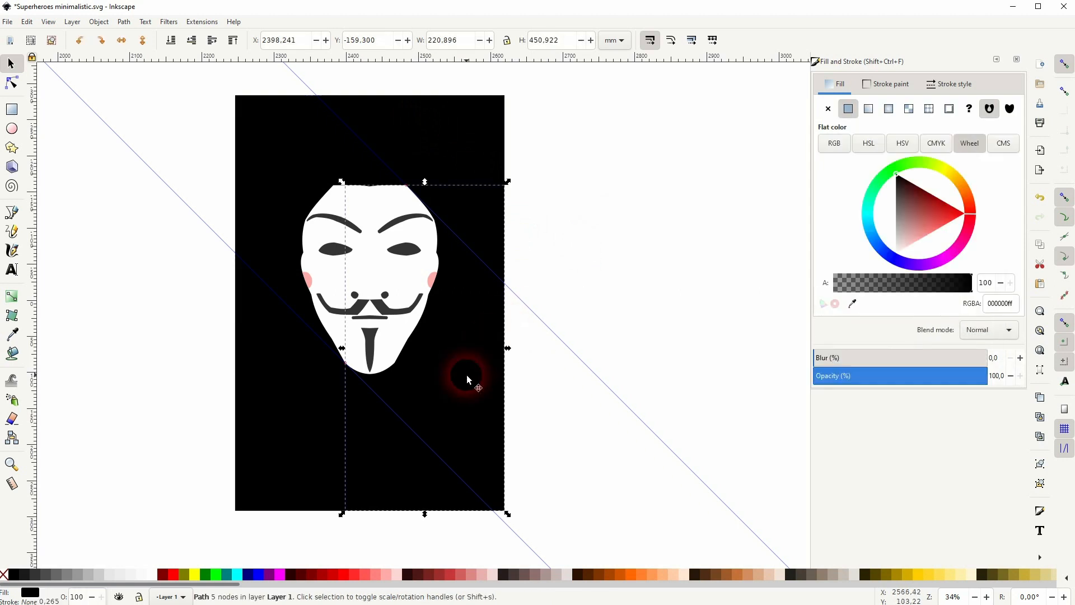
{"action": "left_click", "coordinate": [11, 335]}
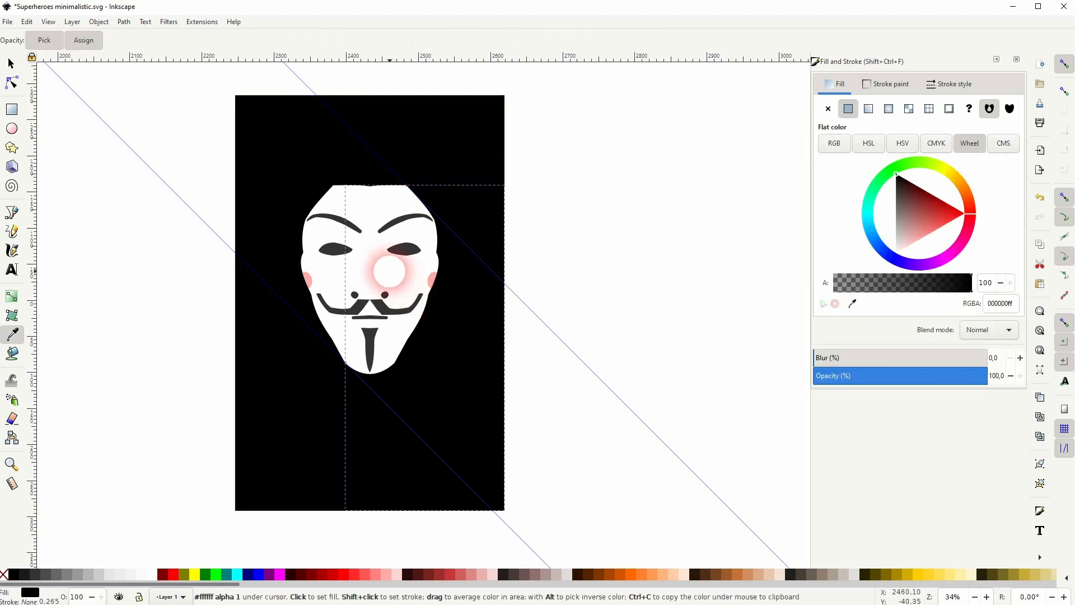
{"action": "left_click", "coordinate": [499, 372]}
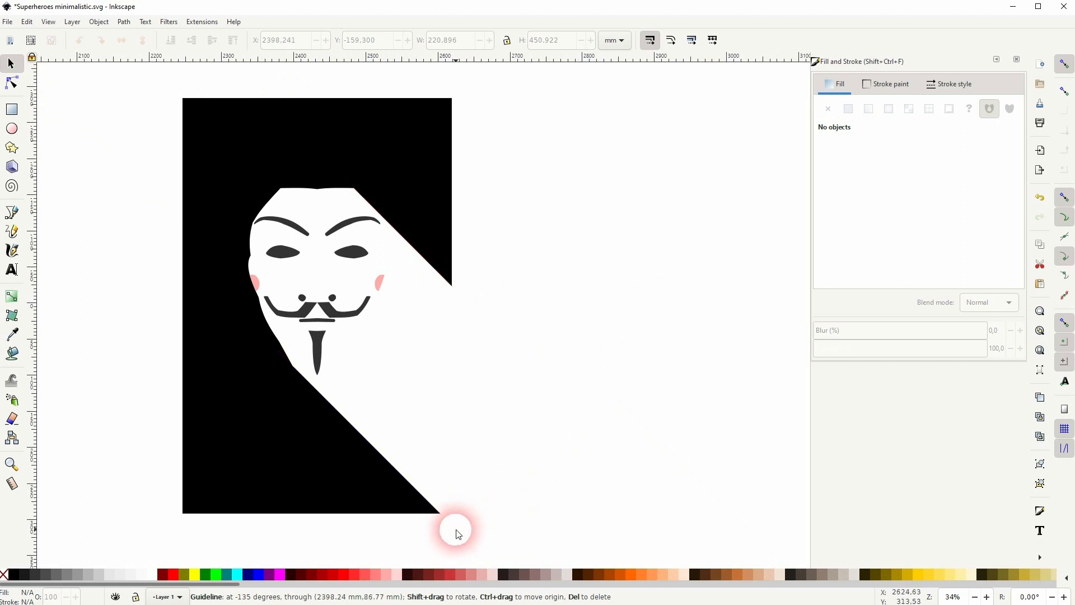
Lighten the shadow and mask together through 20% and 10% down to 5% Gray.
{"action": "left_click", "coordinate": [315, 221]}
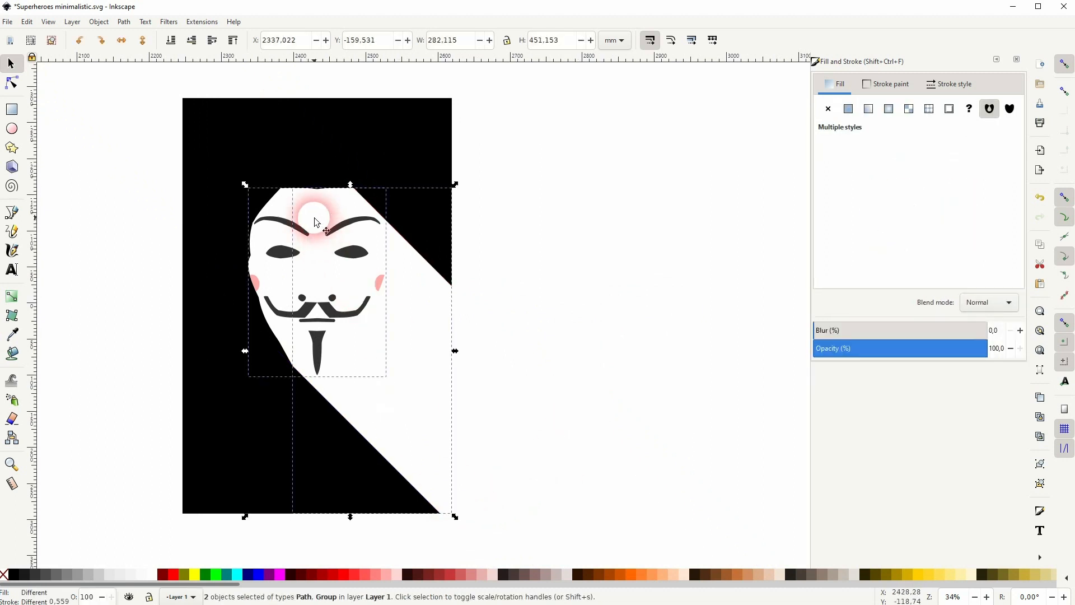
{"action": "left_click", "coordinate": [96, 575]}
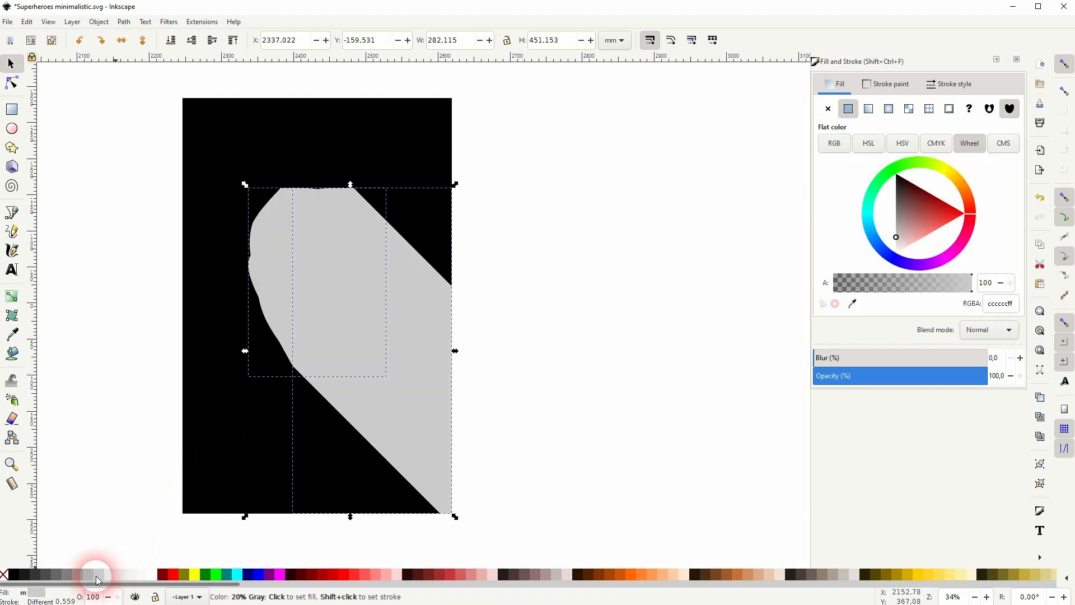
{"action": "left_click", "coordinate": [109, 573]}
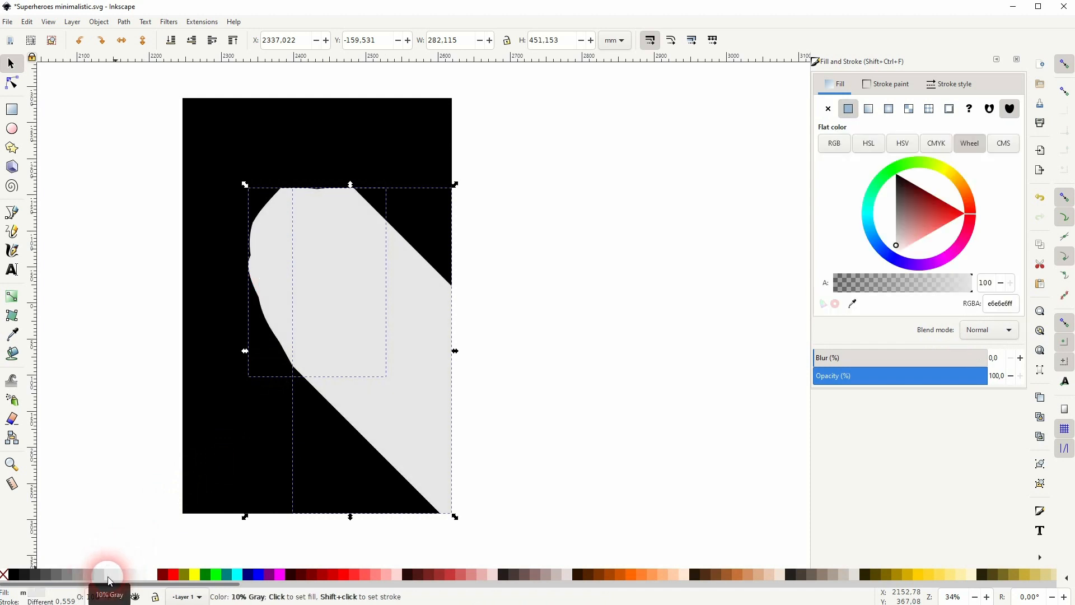
{"action": "left_click", "coordinate": [520, 232]}
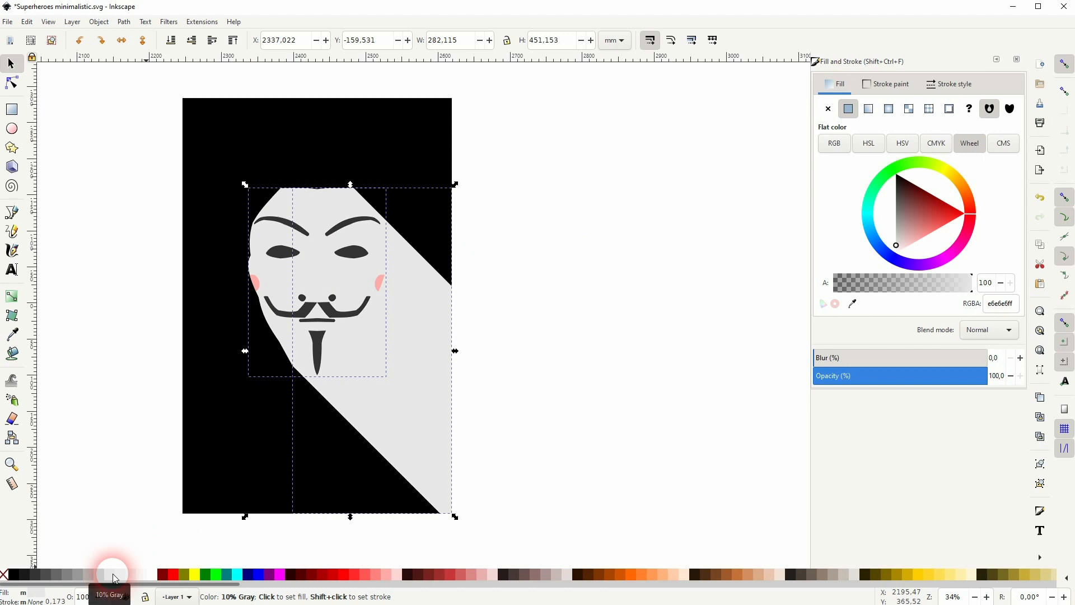
{"action": "left_click", "coordinate": [133, 575]}
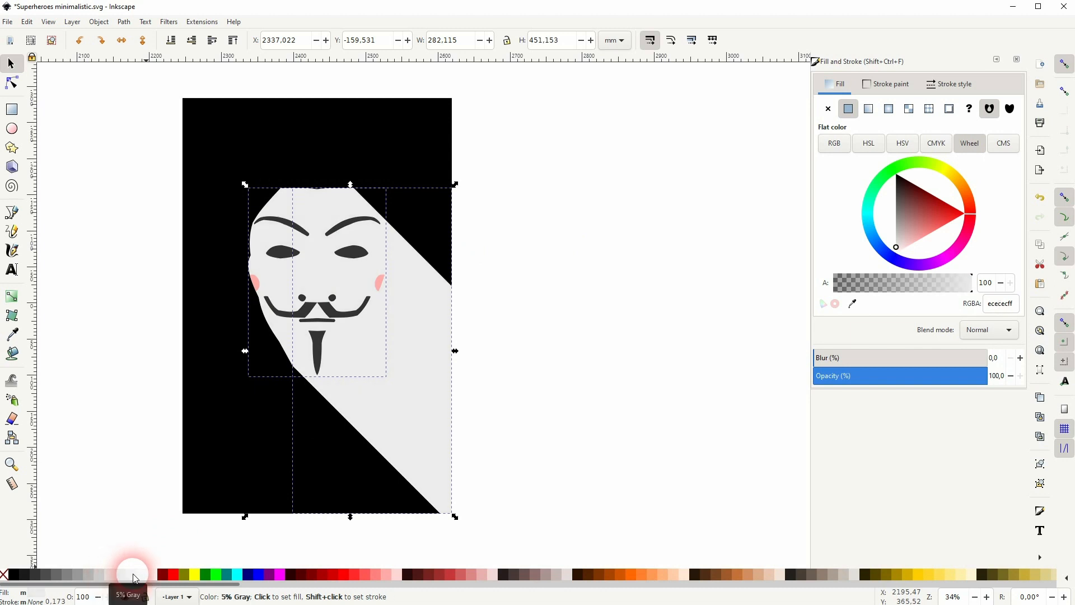
{"action": "left_click", "coordinate": [466, 286]}
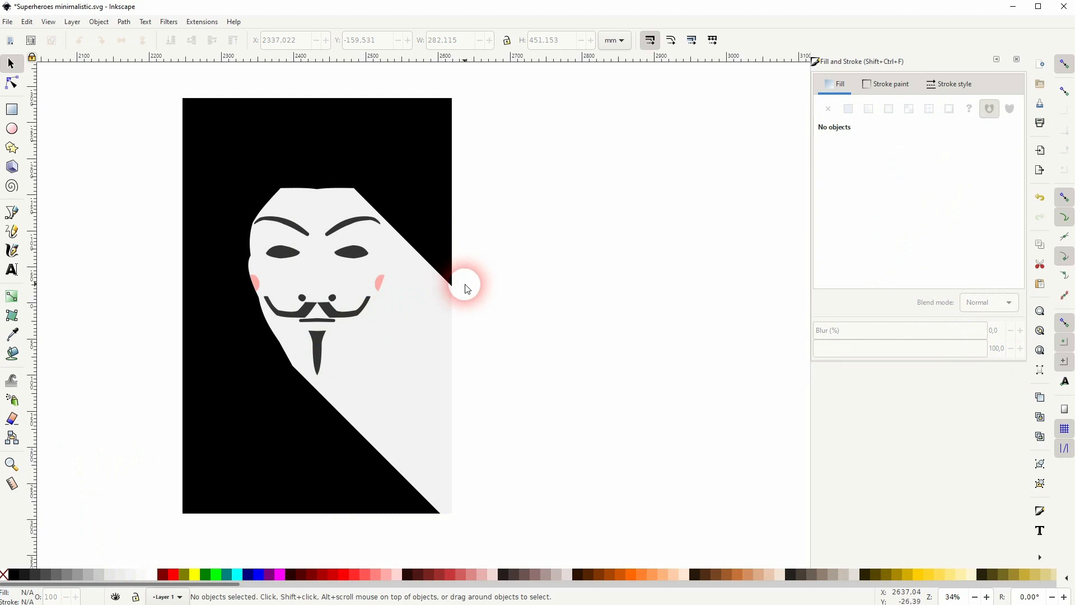
{"action": "mouse_move", "coordinate": [443, 375]}
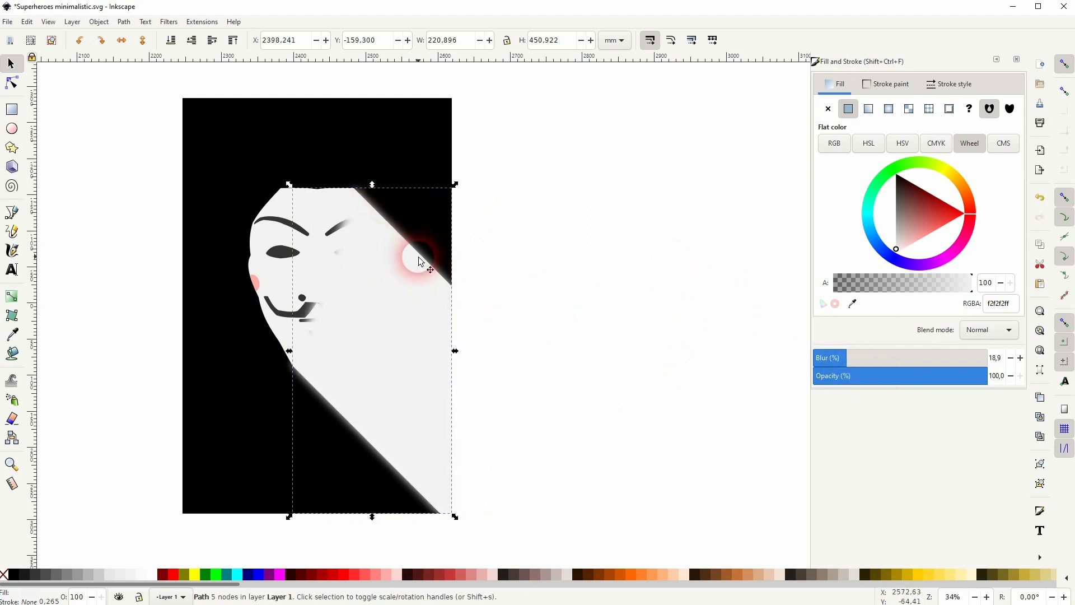
Give the diagonal shadow a blur of about 19% so its upper edge glows softly.
{"action": "left_click", "coordinate": [212, 40]}
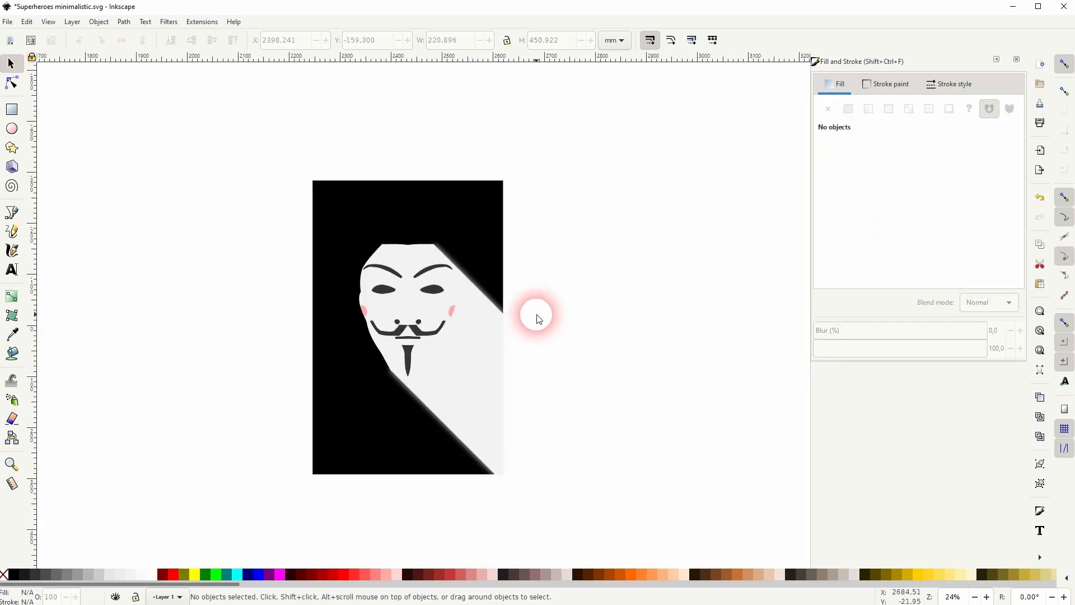
{"action": "mouse_move", "coordinate": [13, 270]}
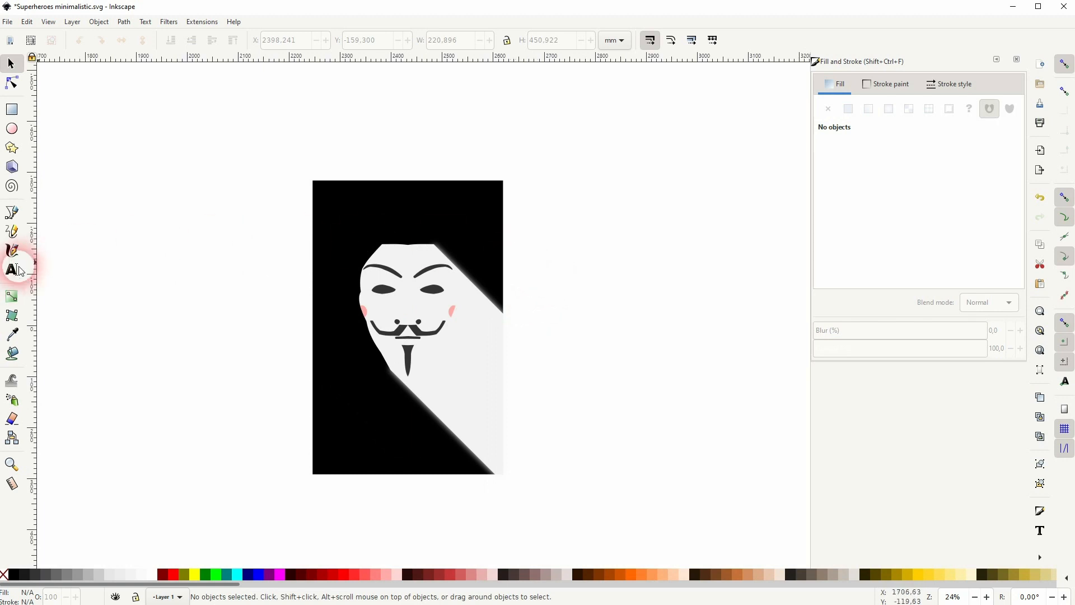
Add the letter V below the mask at size 300 with a white fill, then deselect it.
{"action": "left_click", "coordinate": [12, 270]}
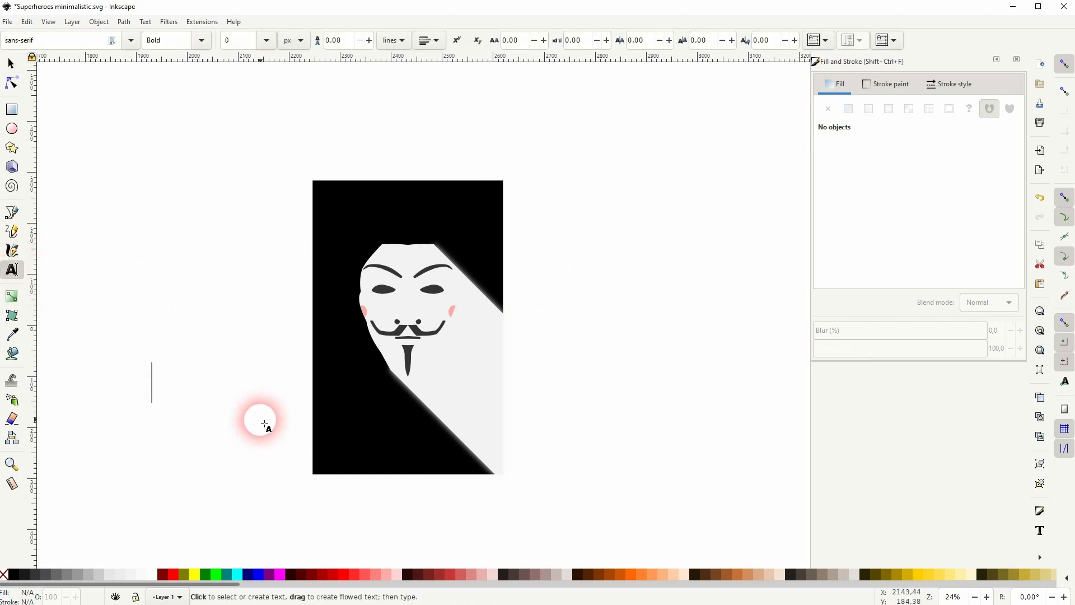
{"action": "type", "text": "V"}
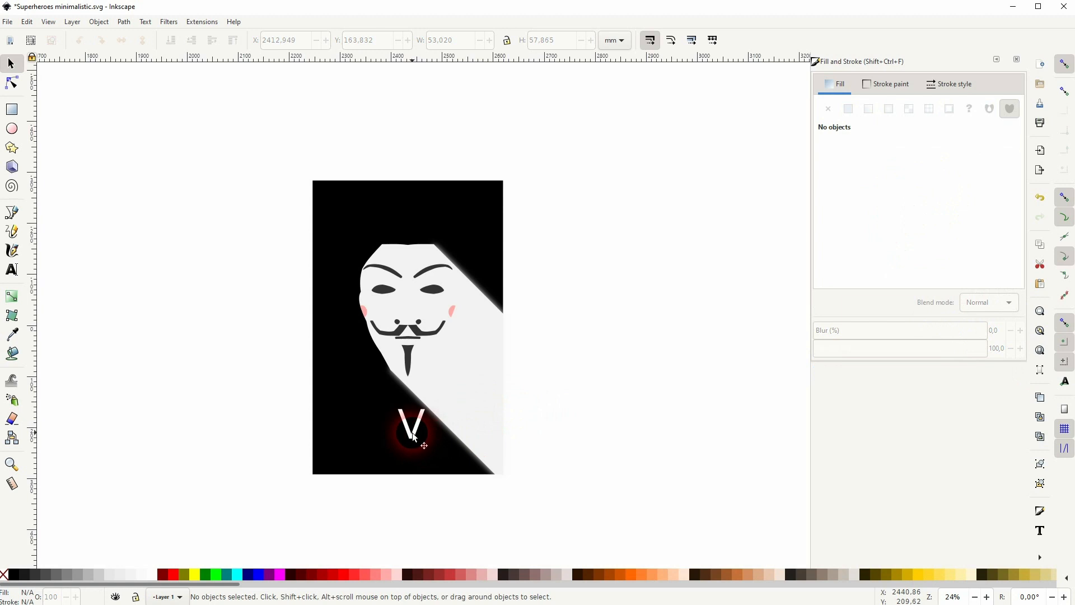
{"action": "left_click", "coordinate": [11, 270]}
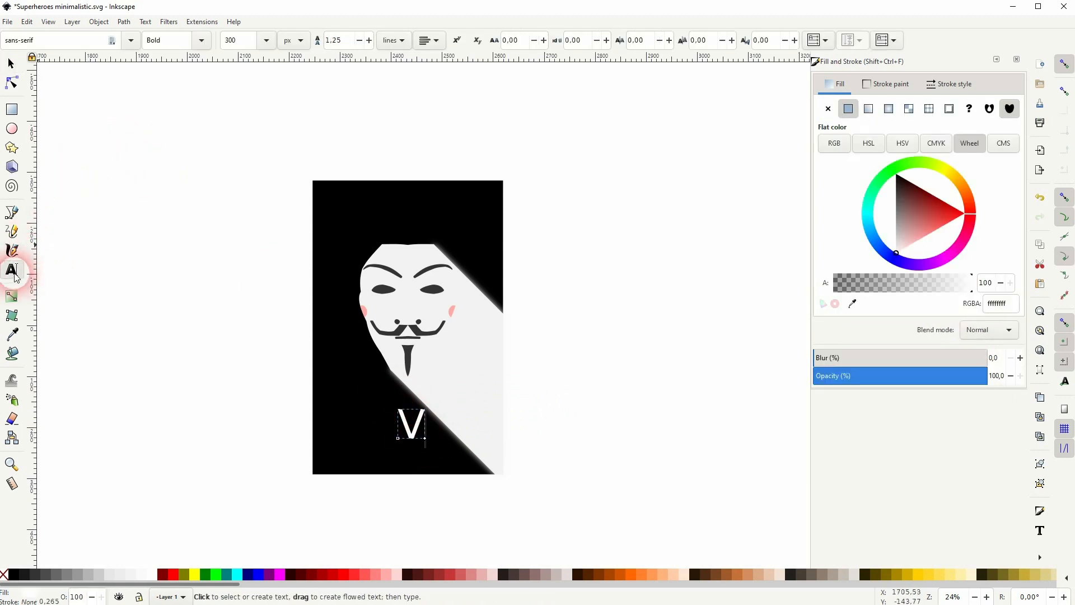
{"action": "left_click", "coordinate": [58, 40]}
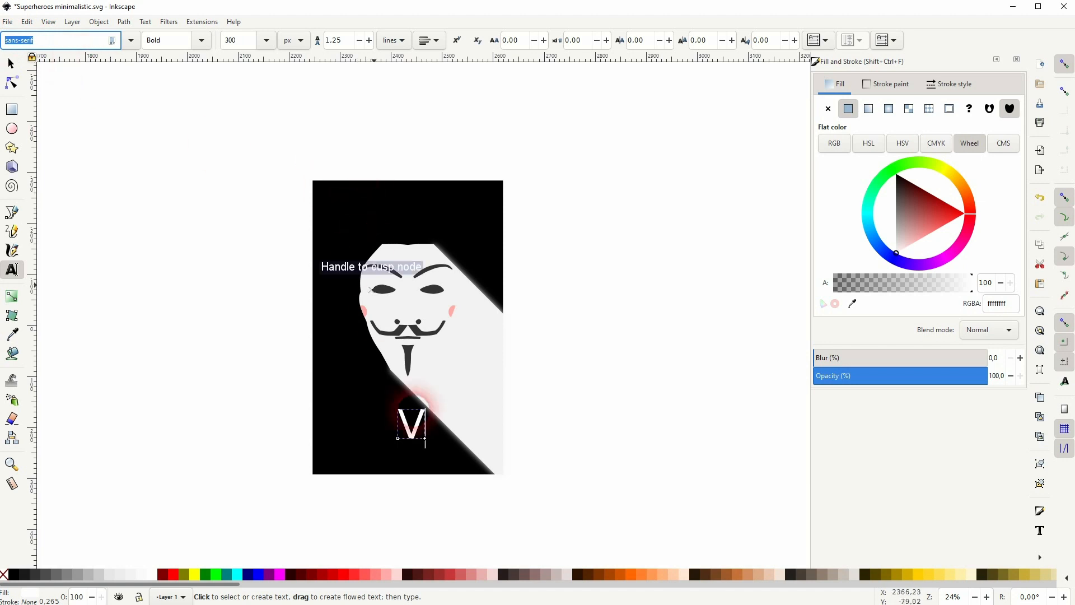
{"action": "left_click", "coordinate": [11, 63]}
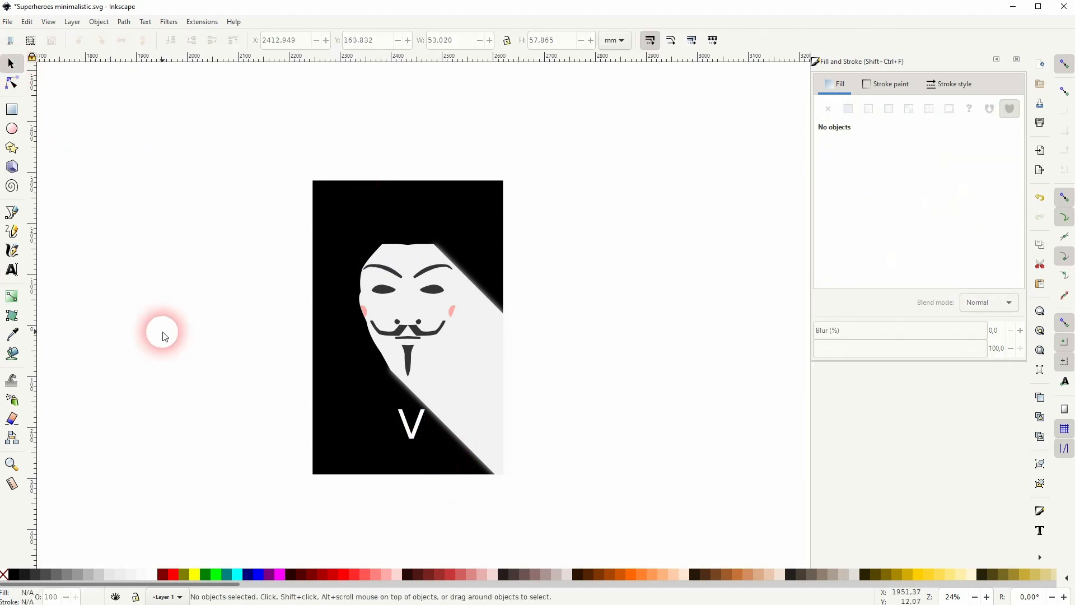
{"action": "mouse_move", "coordinate": [462, 278]}
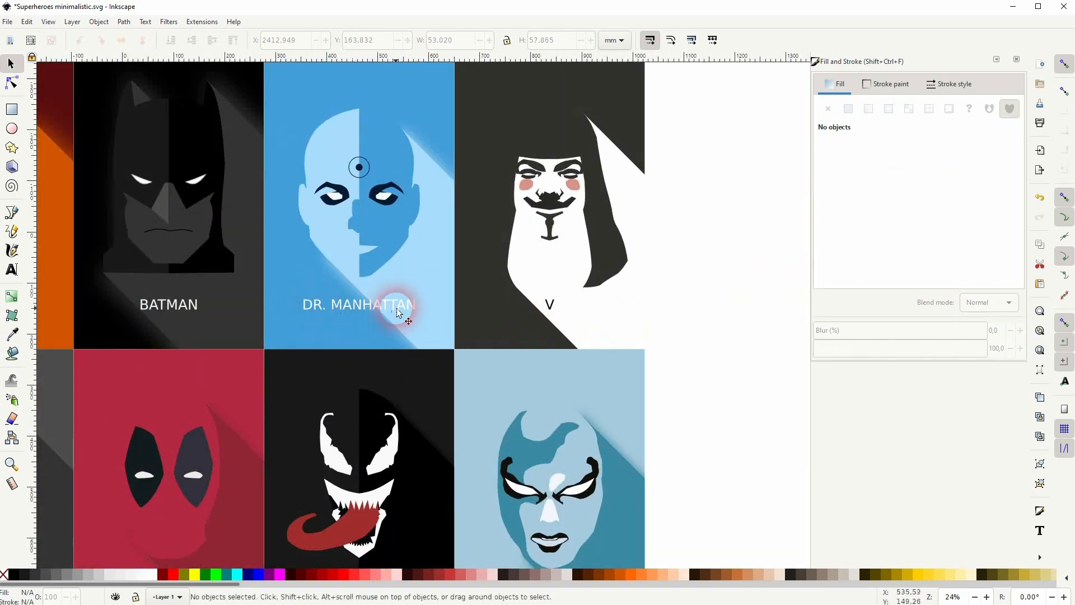
Zoom out until the full superhero grid, the V card and the reference photo are visible.
{"action": "scroll", "scroll_direction": "down", "scroll_amount": 3}
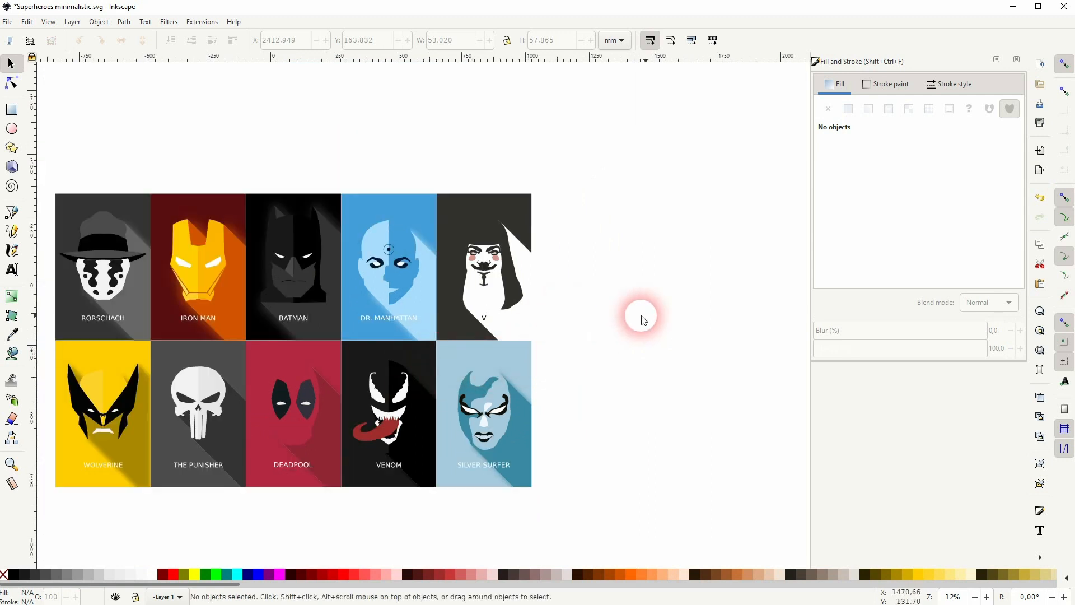
{"action": "mouse_move", "coordinate": [780, 343]}
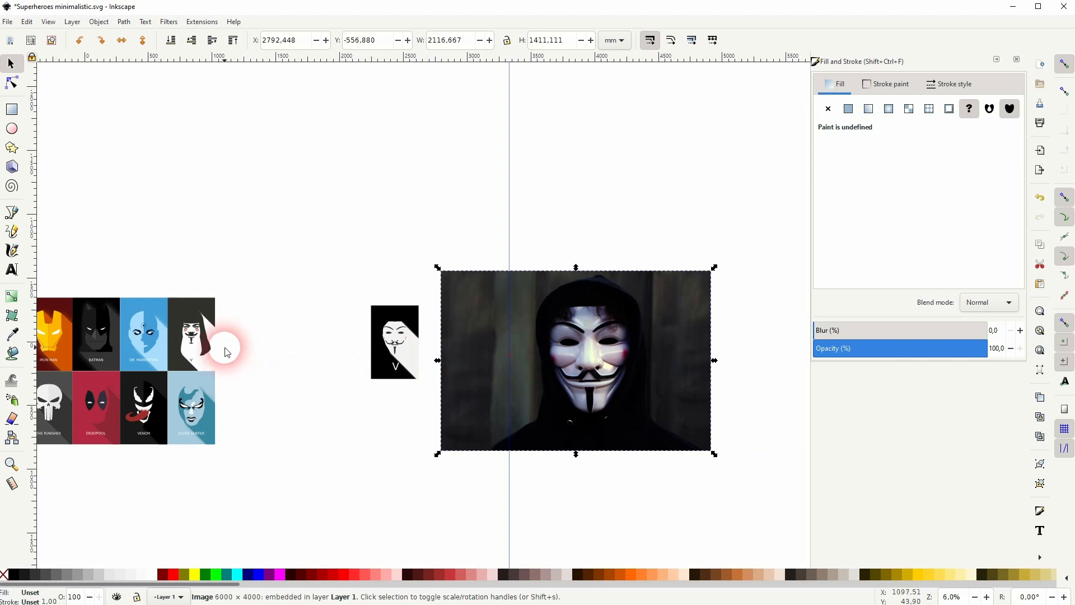
{"action": "mouse_move", "coordinate": [219, 340]}
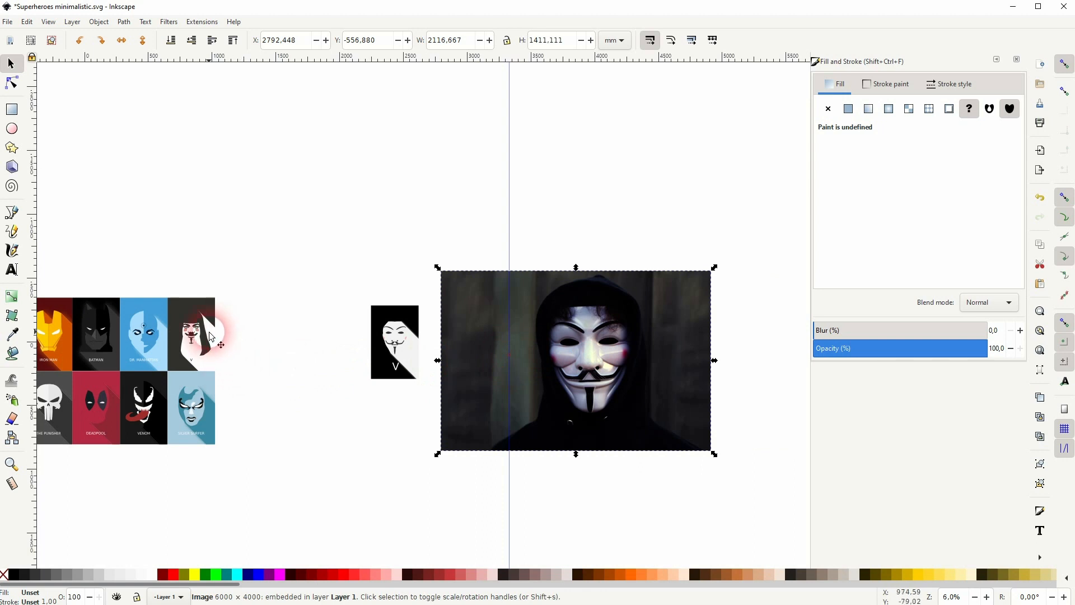
{"action": "mouse_move", "coordinate": [300, 287]}
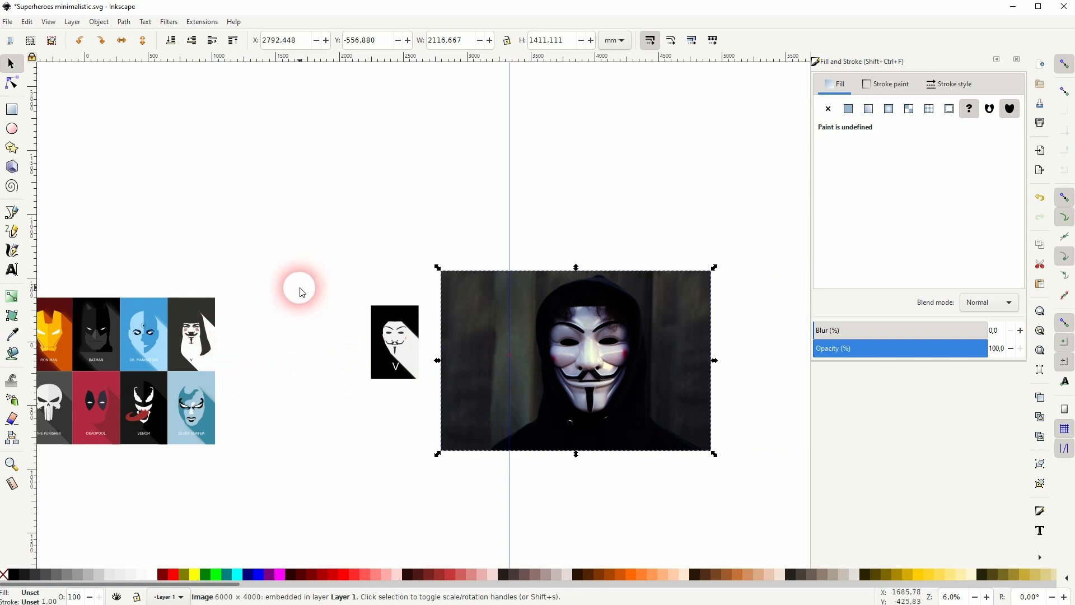